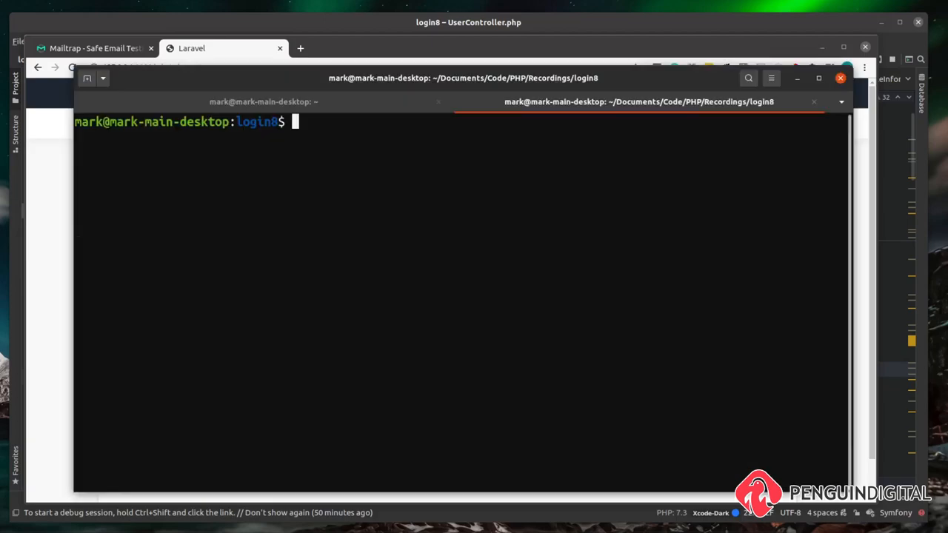
- Run php artisan make:controller User\Profile, correcting the doubled backslash before the class name
{"action": "type", "text": "php artisan make:"}
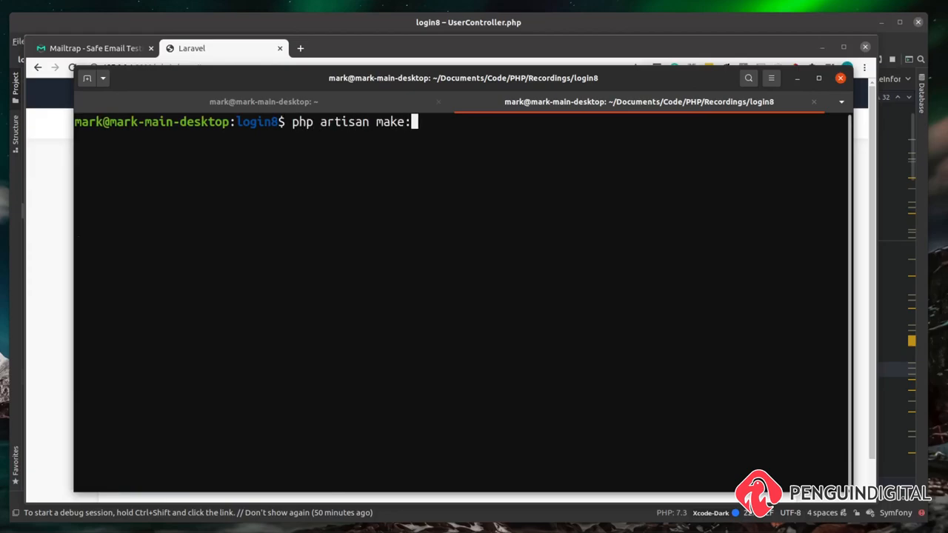
{"action": "type", "text": "control"}
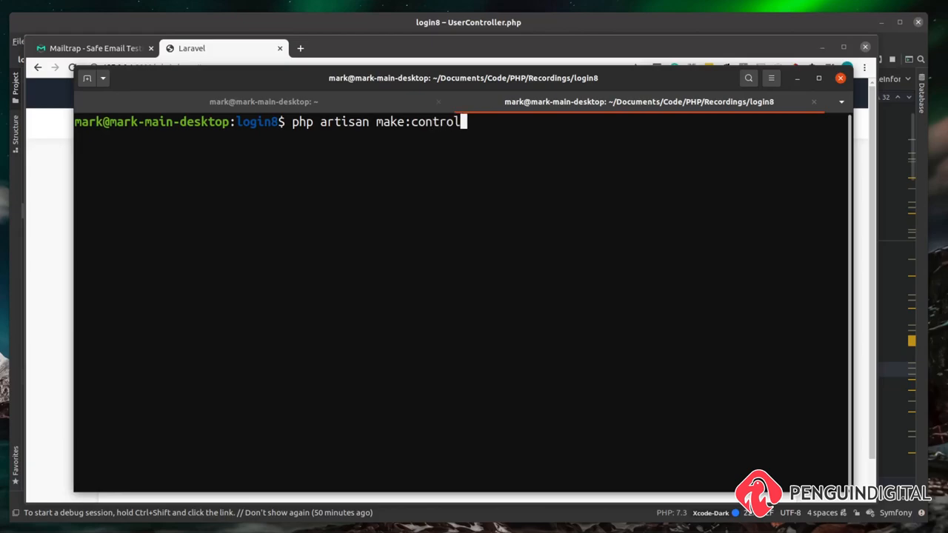
{"action": "type", "text": "ler User"}
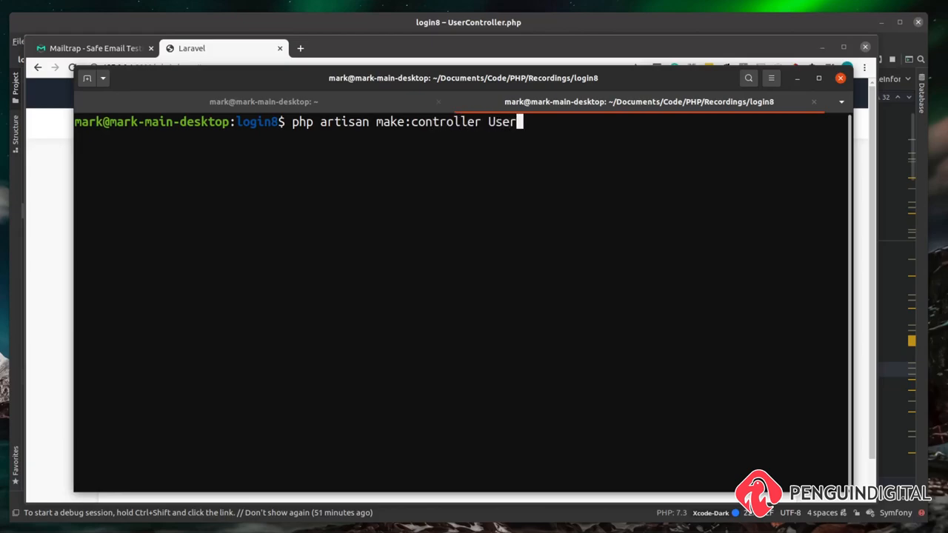
{"action": "type", "text": "\\"}
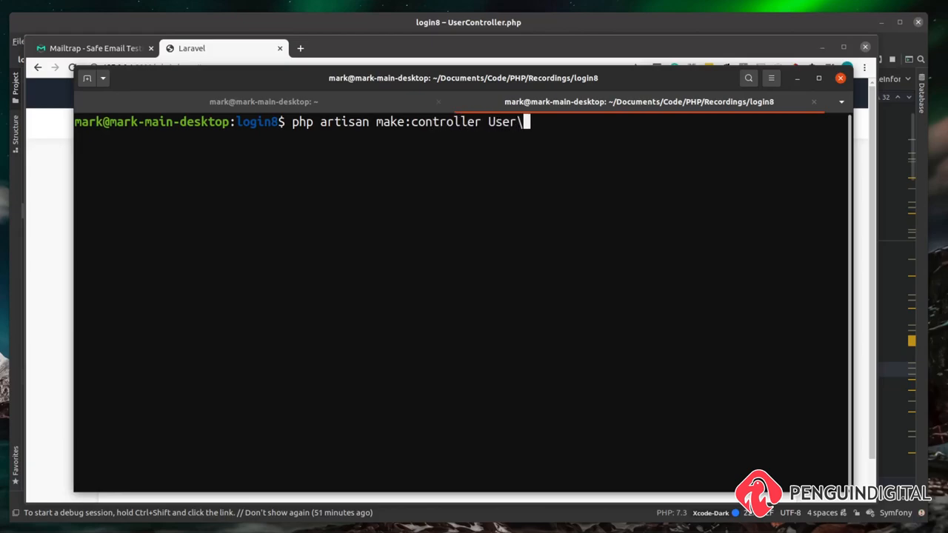
{"action": "type", "text": "\\"}
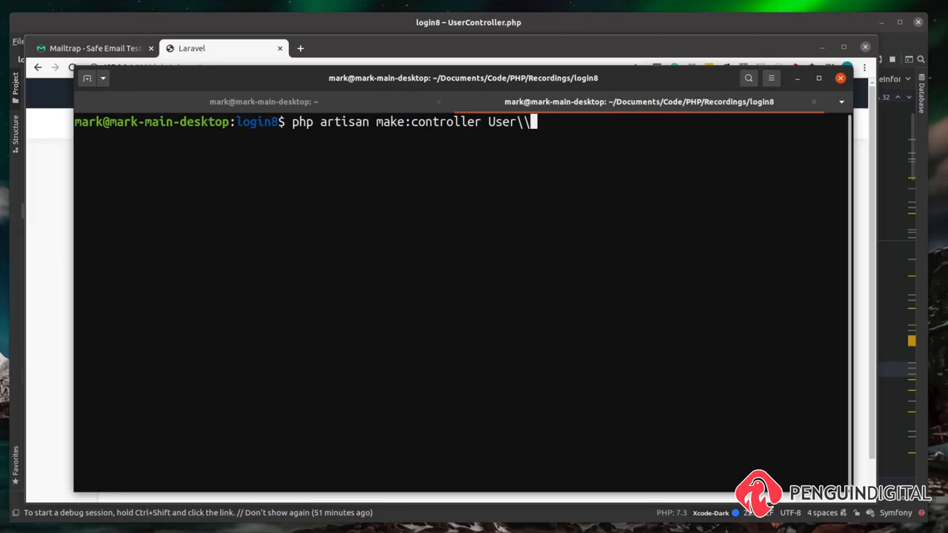
{"action": "key", "text": "BackSpace"}
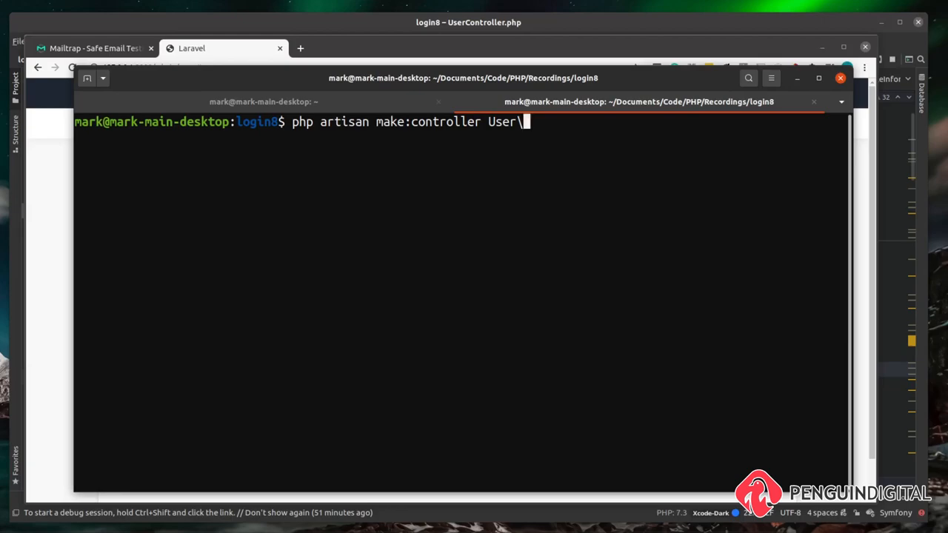
{"action": "type", "text": "\\"}
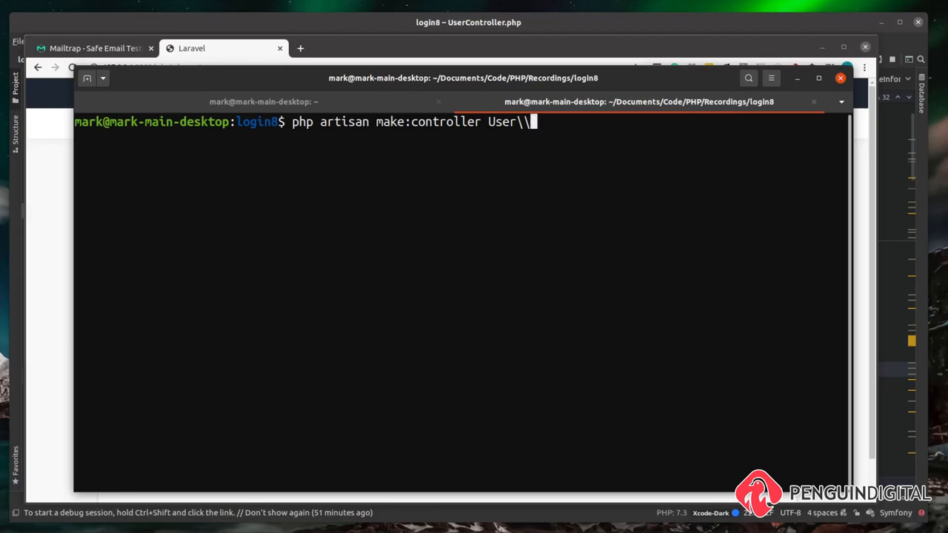
{"action": "type", "text": "P"}
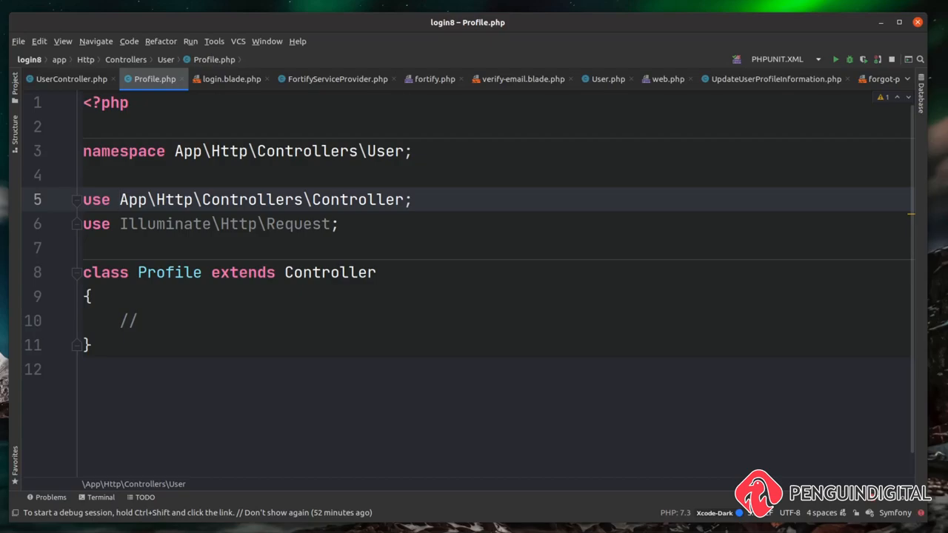
{"action": "mouse_move", "coordinate": [14, 89]}
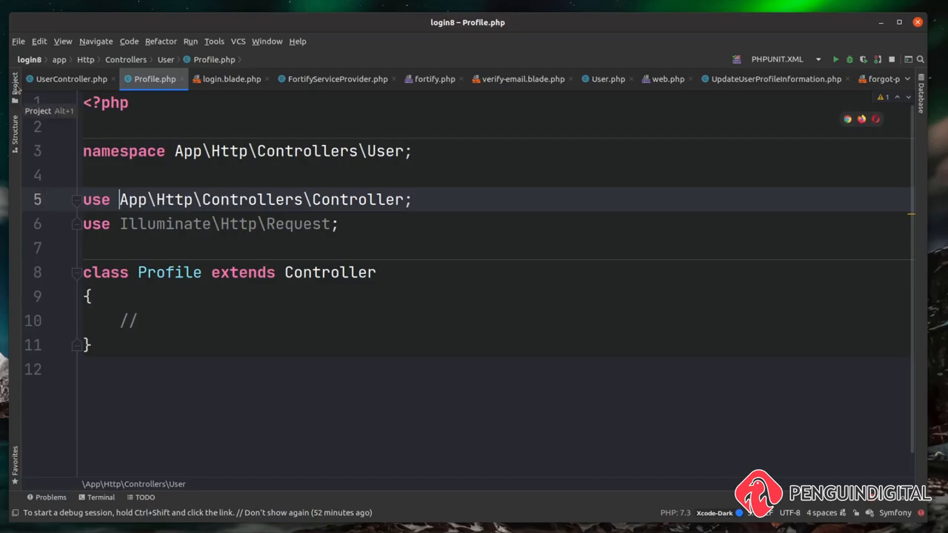
- Open UpdateUserProfileInformation.php from app/Actions/Fortify in the Project panel
{"action": "left_click", "coordinate": [15, 82]}
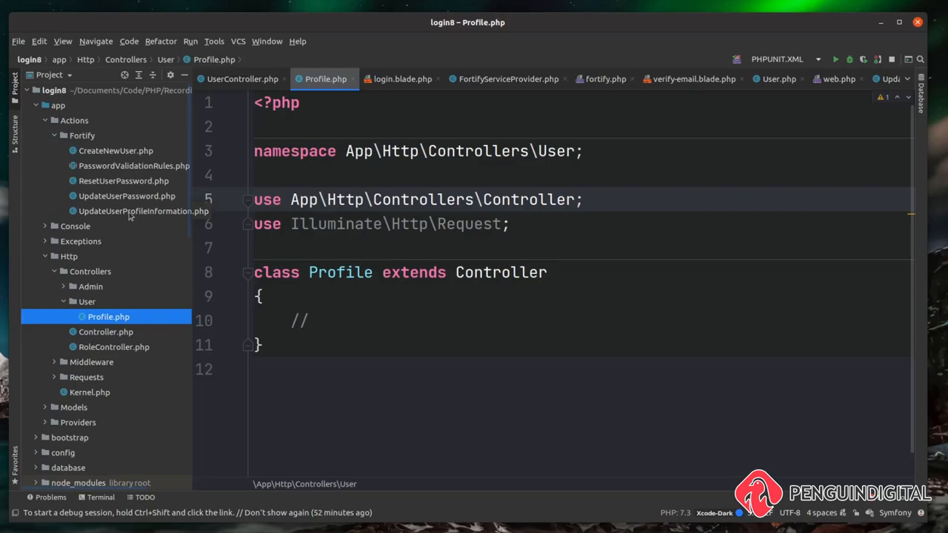
{"action": "double_click", "coordinate": [144, 210]}
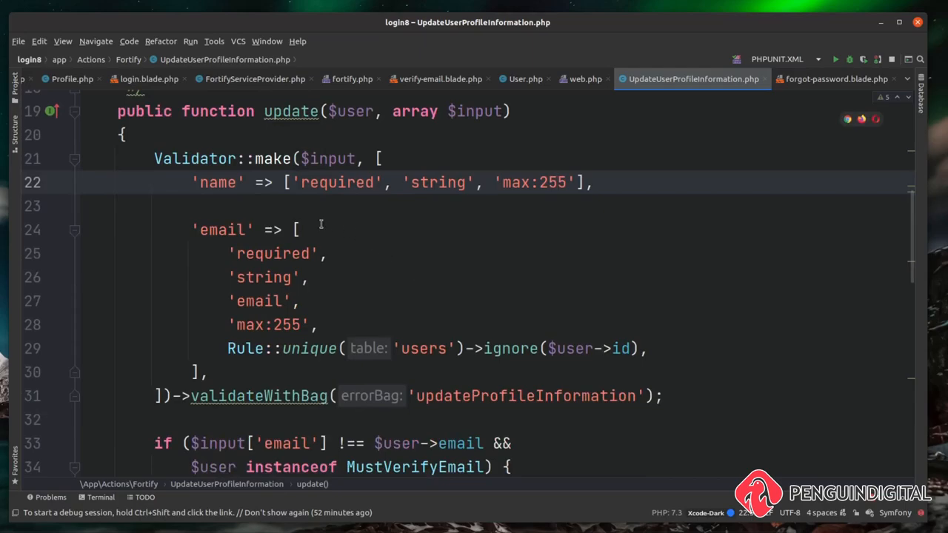
- Review the action's update logic, then return to Profile.php to begin a public method
{"action": "scroll", "scroll_direction": "down", "scroll_amount": 3}
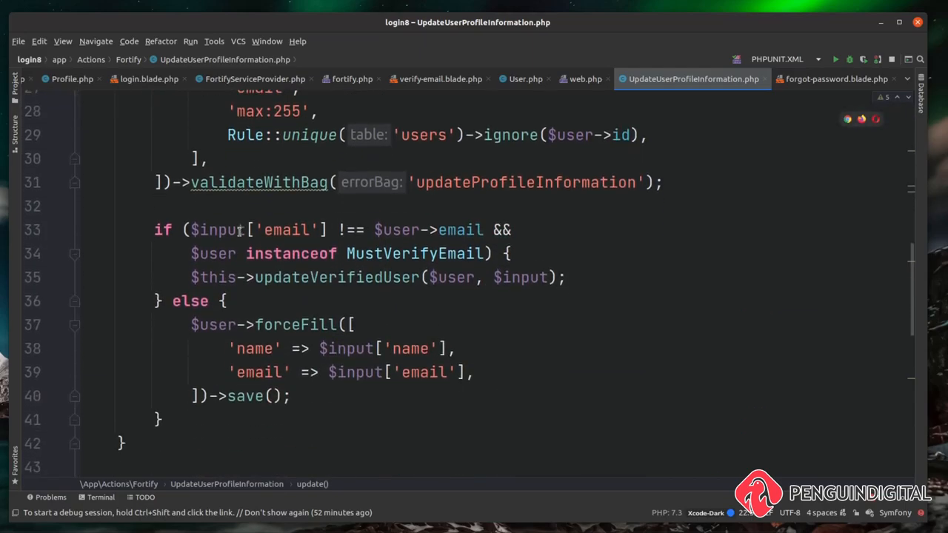
{"action": "mouse_move", "coordinate": [551, 317]}
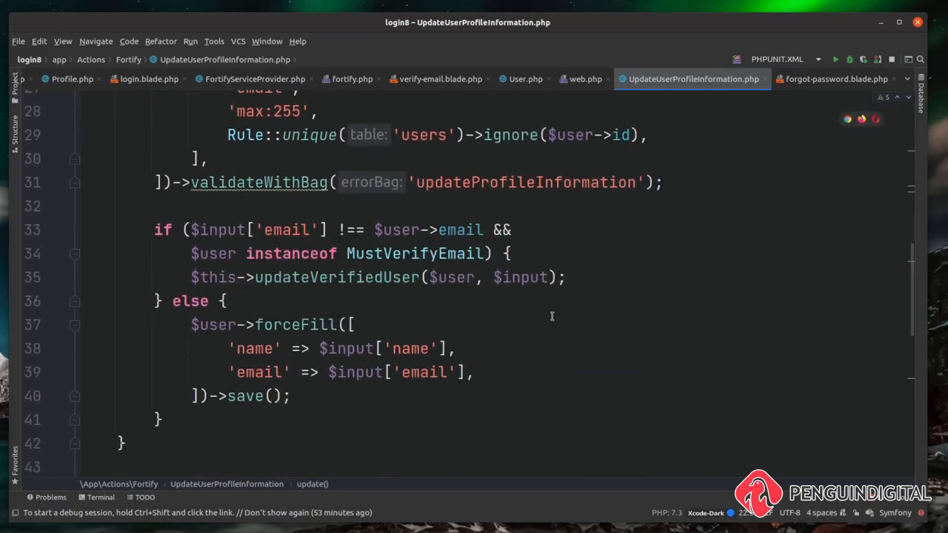
{"action": "mouse_move", "coordinate": [546, 314]}
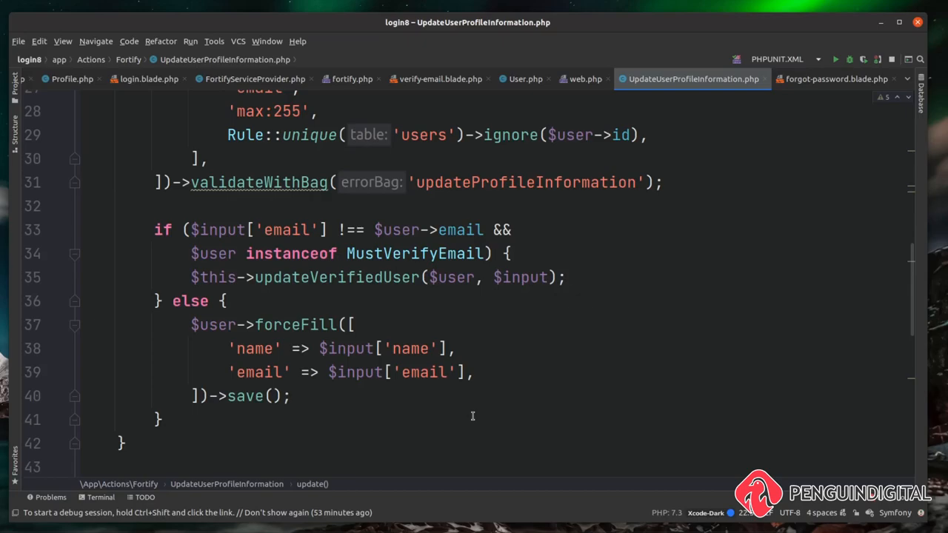
{"action": "left_click", "coordinate": [154, 78]}
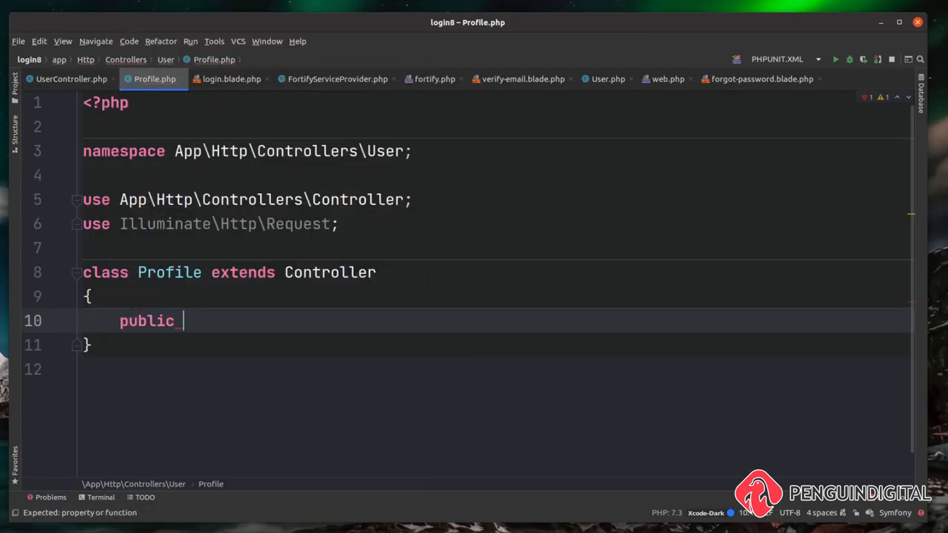
- Write an __invoke() method returning view('user.profile') in the Profile controller
{"action": "type", "text": "function"}
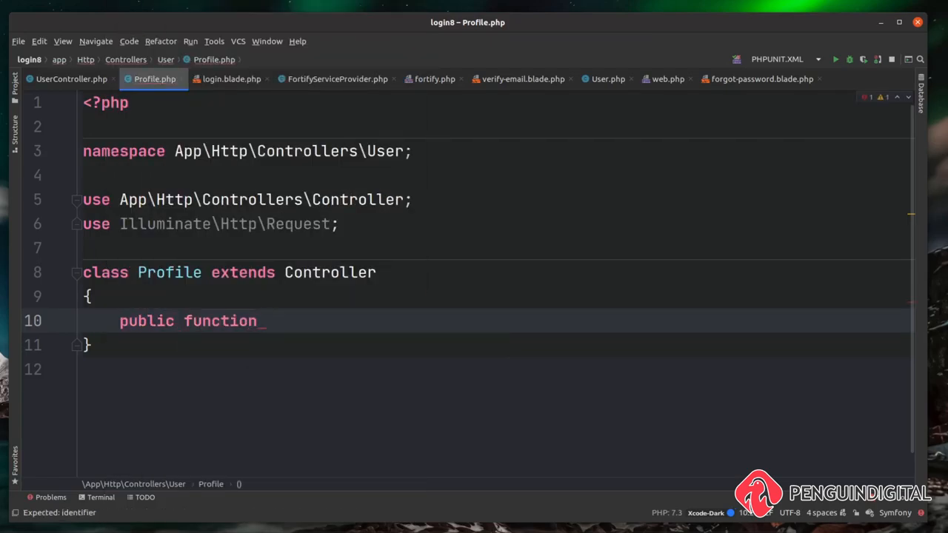
{"action": "type", "text": "__"}
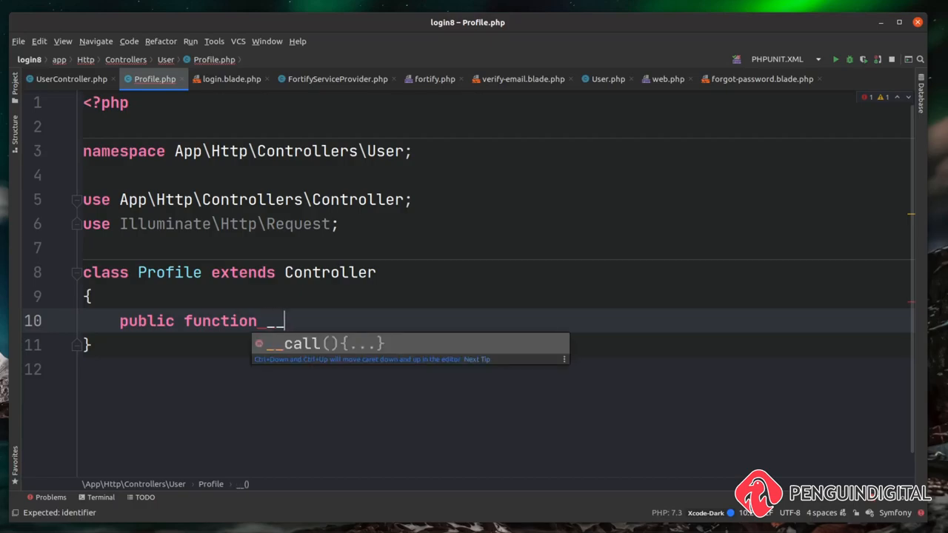
{"action": "type", "text": "invoke"}
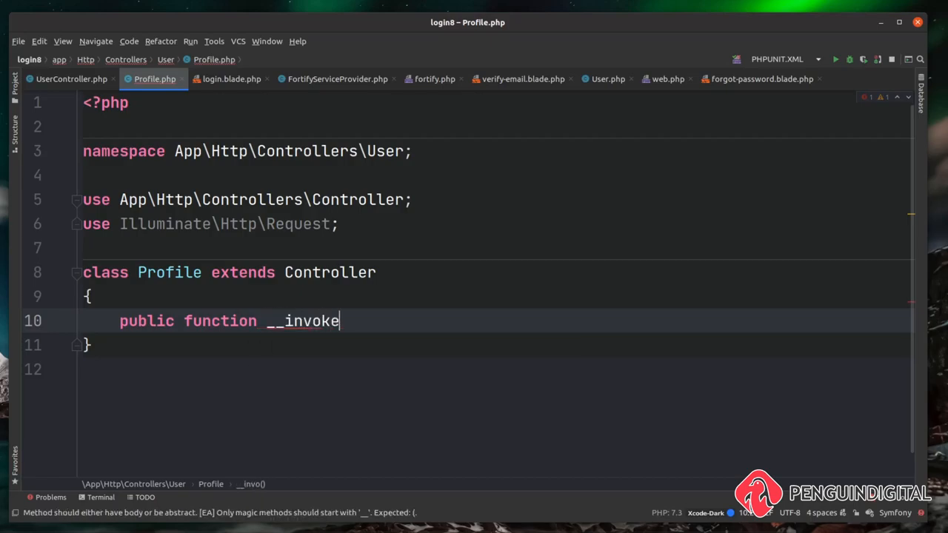
{"action": "type", "text": "()"}
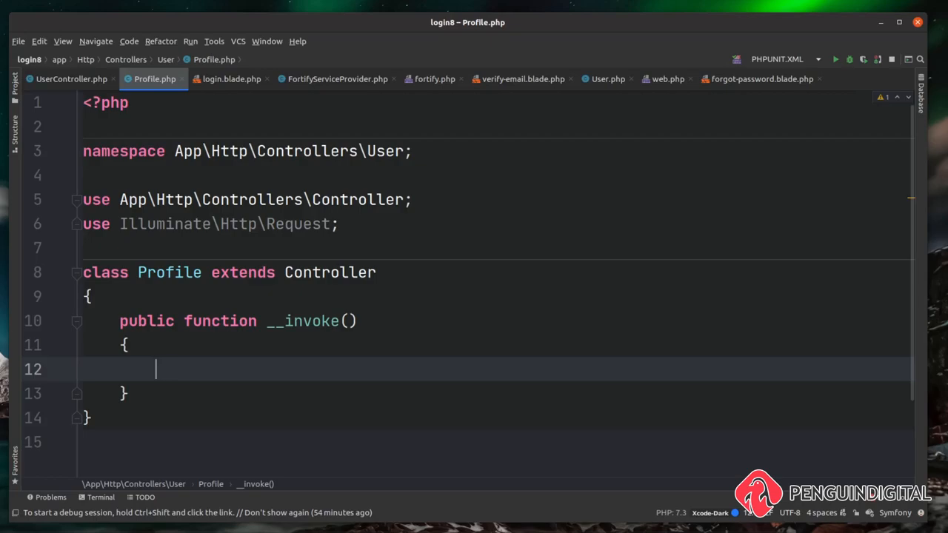
{"action": "type", "text": "return"}
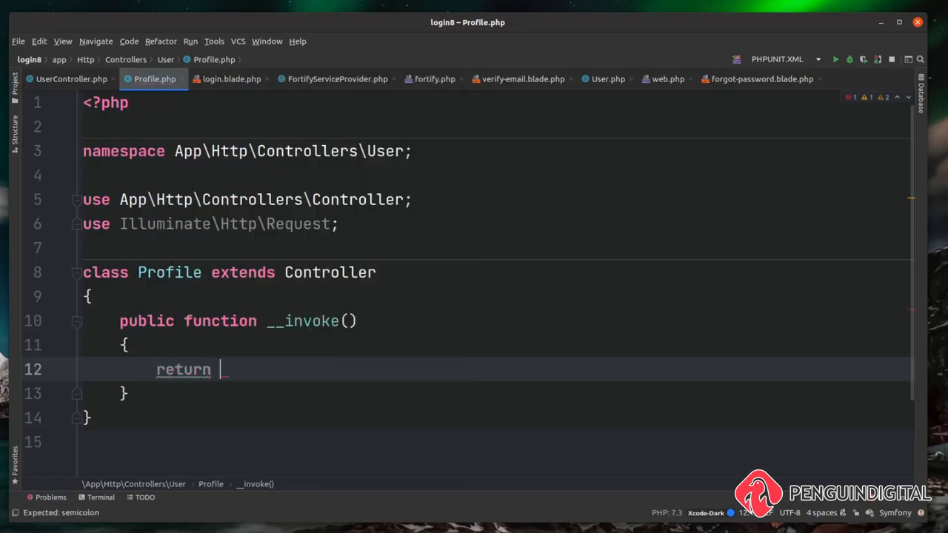
{"action": "type", "text": "view('')"}
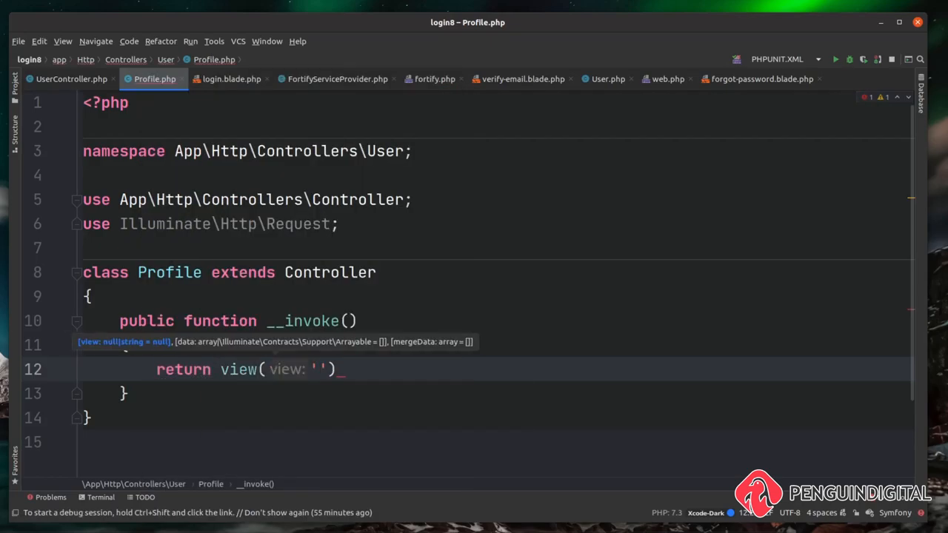
{"action": "type", "text": "user.profile"}
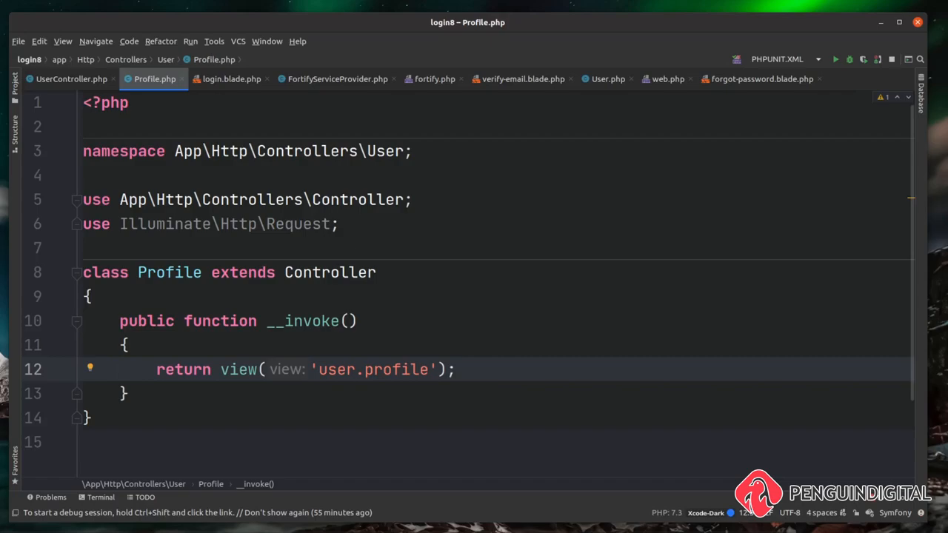
{"action": "left_click", "coordinate": [666, 78]}
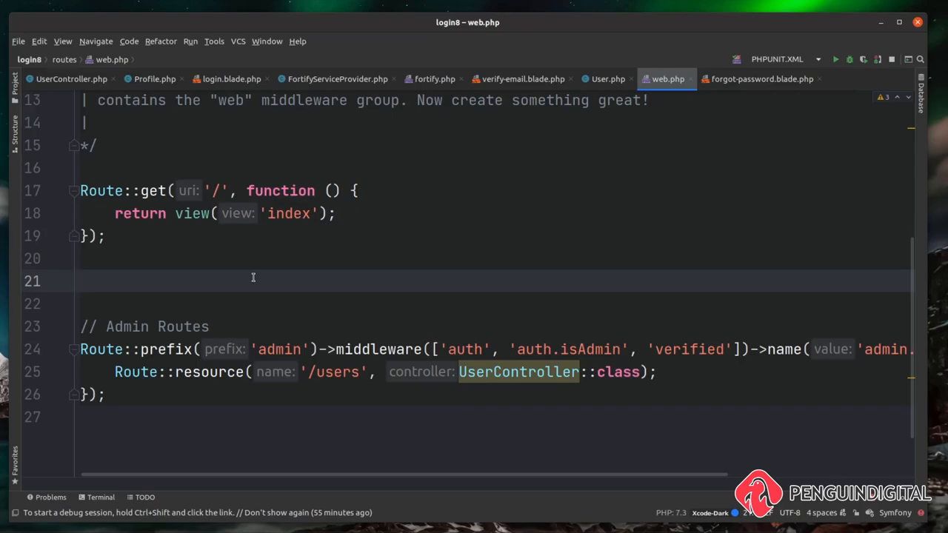
- Declare Route::prefix('user') with middleware ['auth','verified'], name 'user.' and a group closure
{"action": "type", "text": "Route::"}
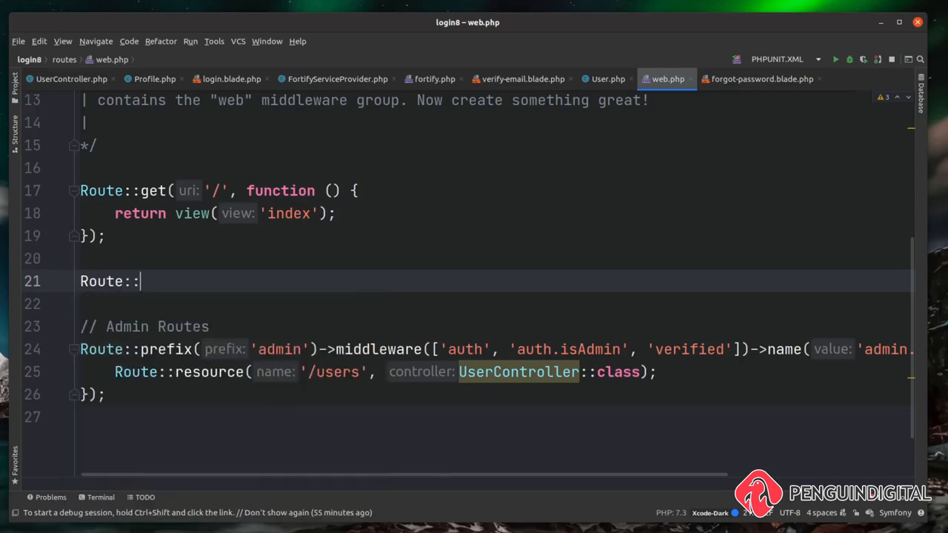
{"action": "type", "text": "prefix('"}
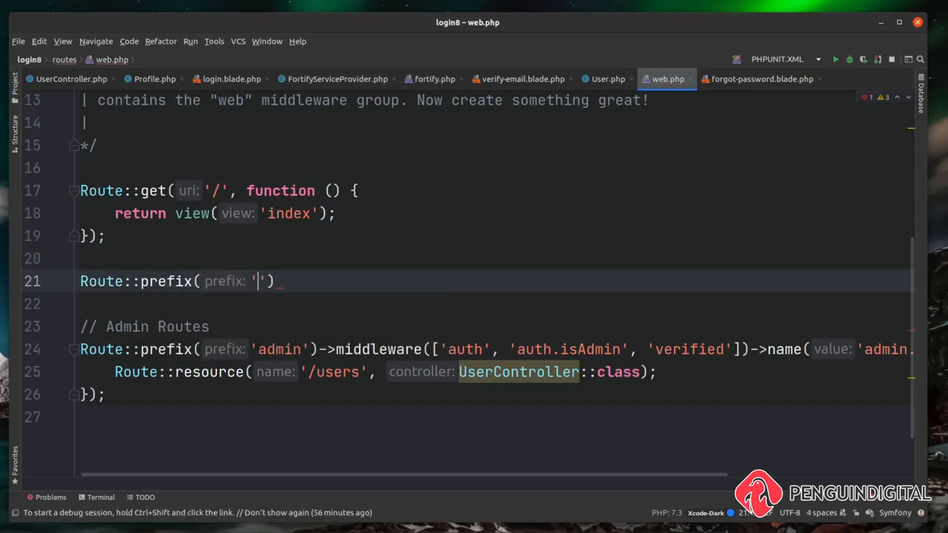
{"action": "type", "text": "user"}
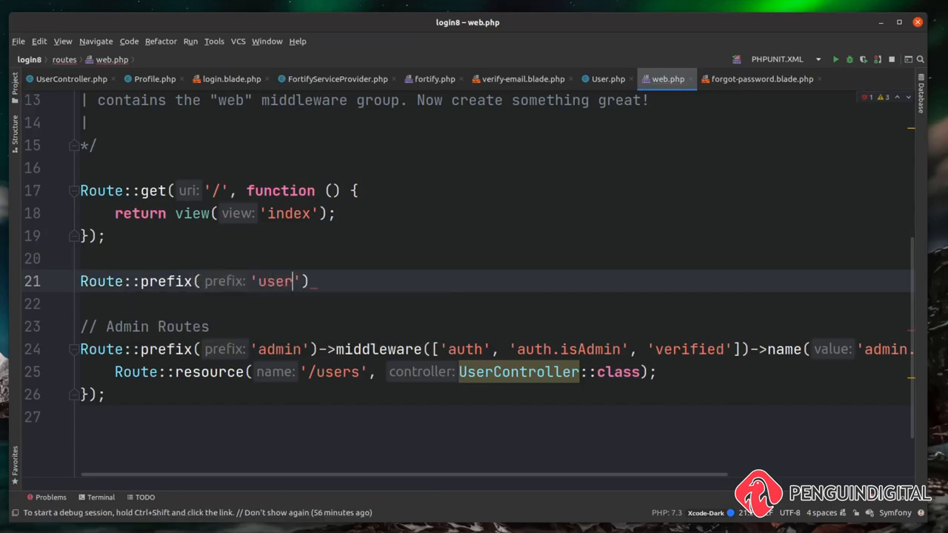
{"action": "type", "text": "->middleware()"}
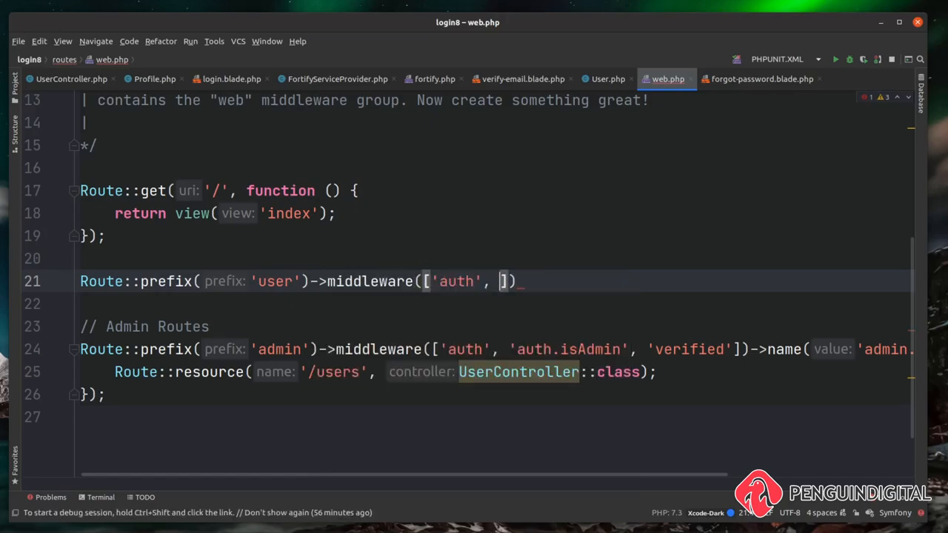
{"action": "type", "text": "'veri"}
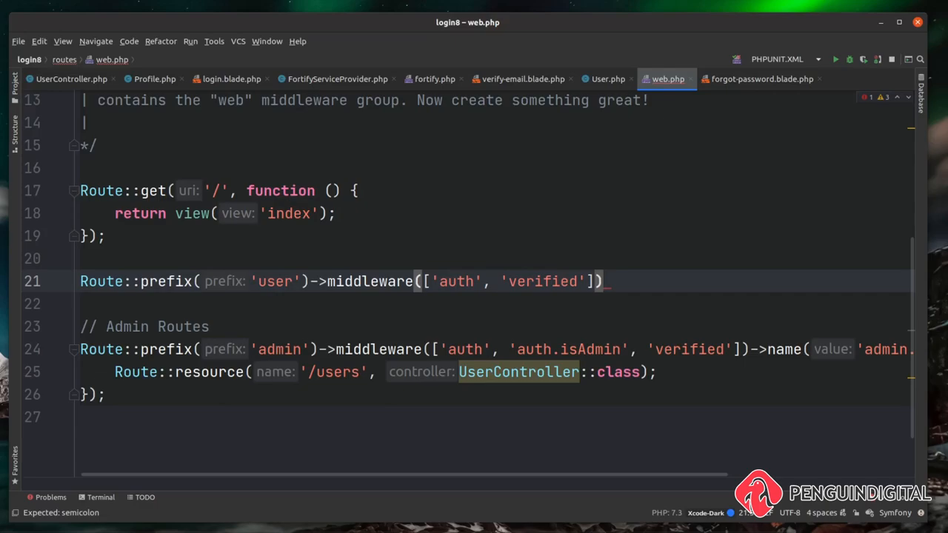
{"action": "type", "text": "->name(''"}
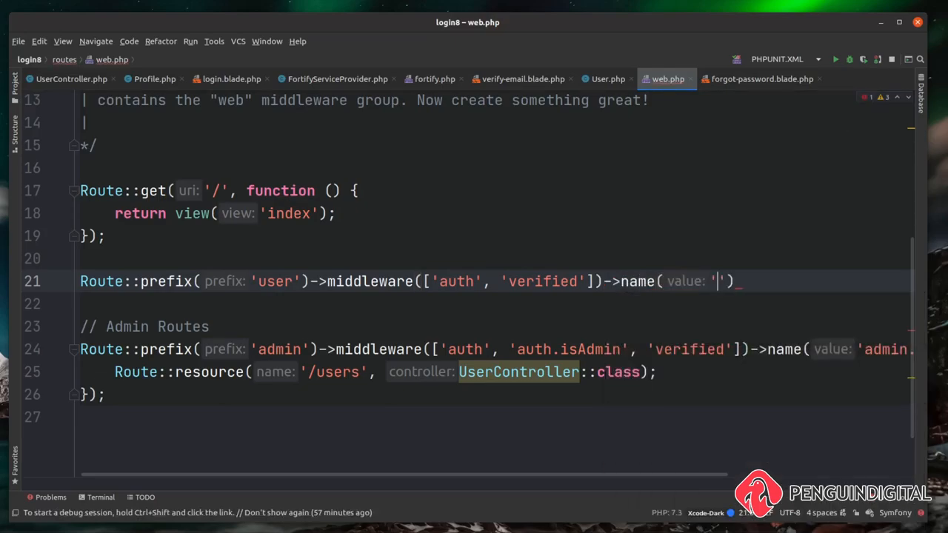
{"action": "type", "text": "user."}
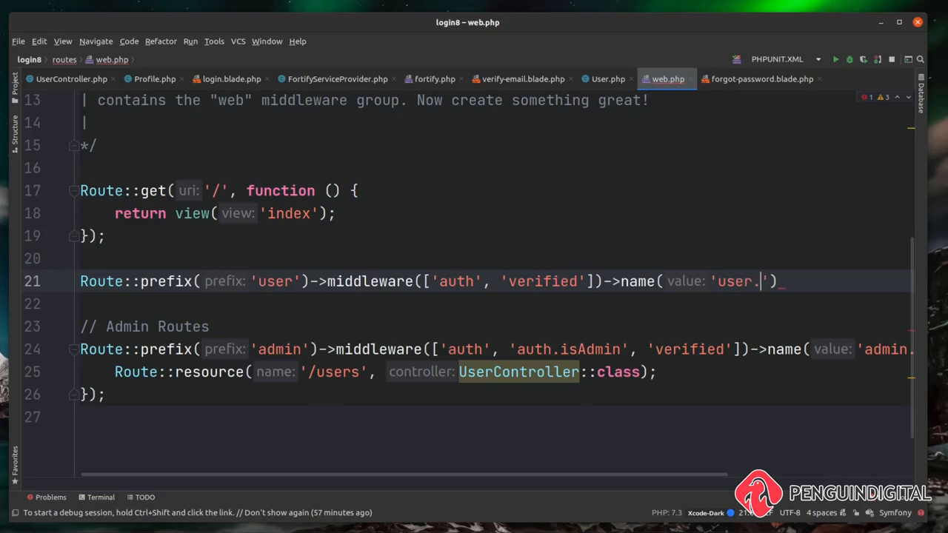
{"action": "type", "text": "->group(function"}
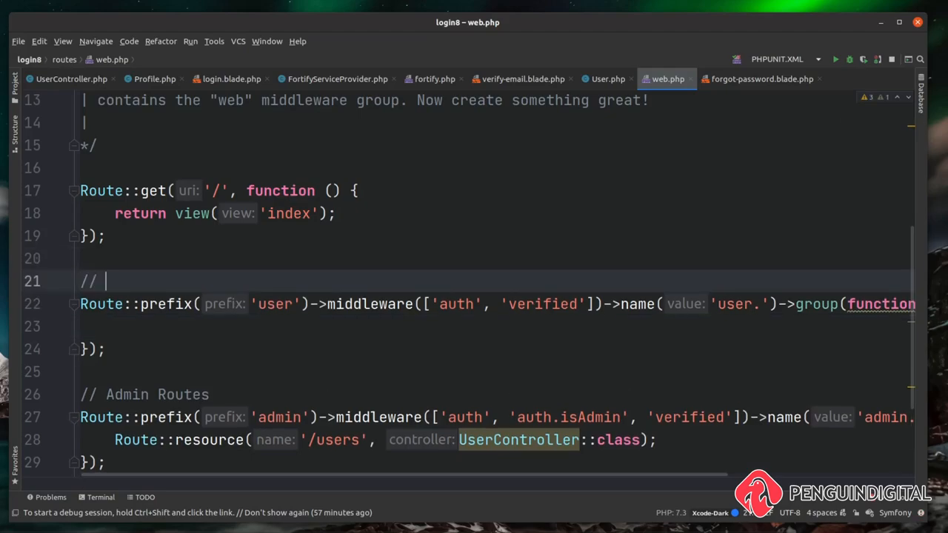
- Inside the group, add Route::get('profile', Profile::class) named 'profile' and import User\Profile
{"action": "type", "text": "User related pages"}
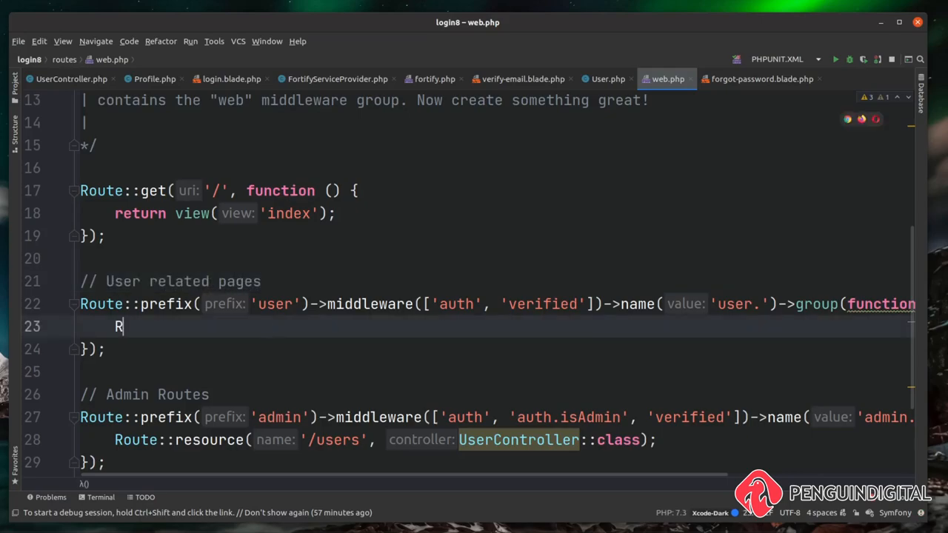
{"action": "type", "text": "oute"}
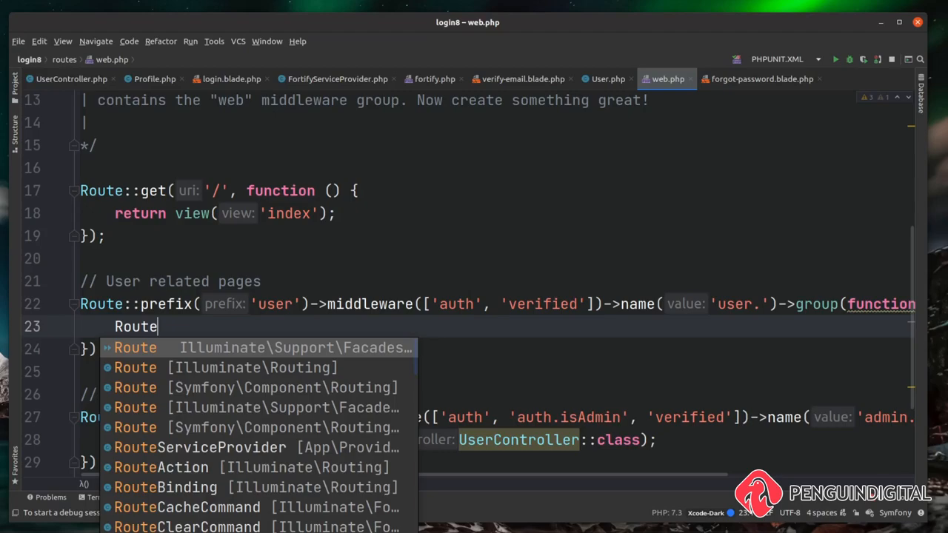
{"action": "type", "text": "::g"}
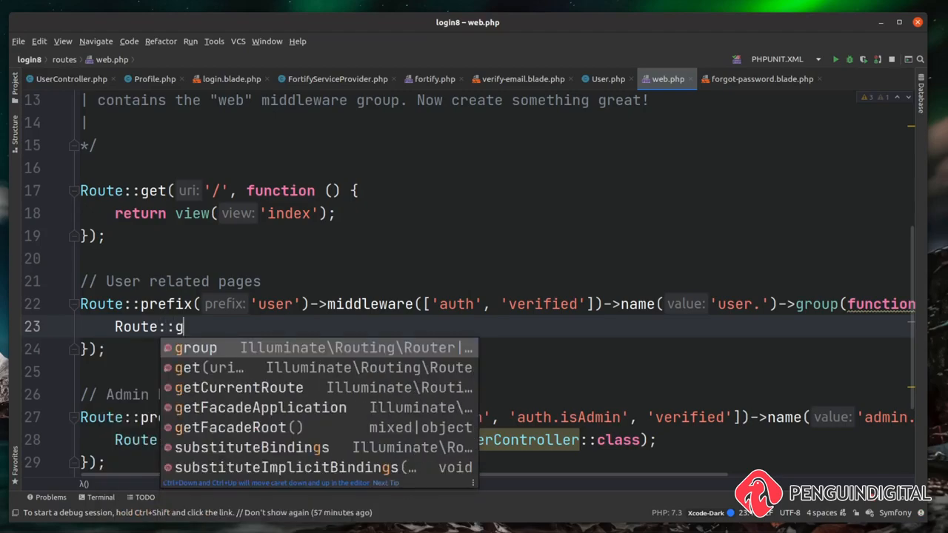
{"action": "left_click", "coordinate": [186, 368]}
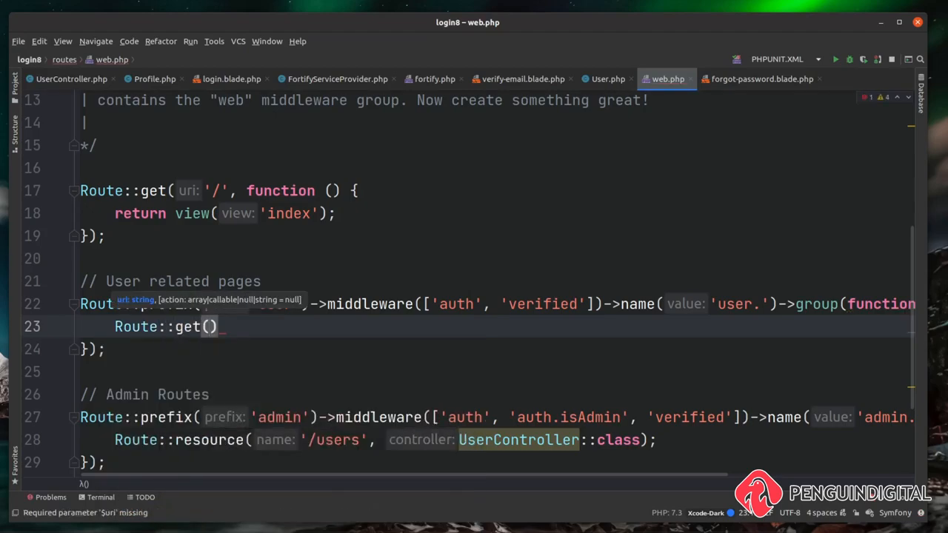
{"action": "type", "text": "'pro'"}
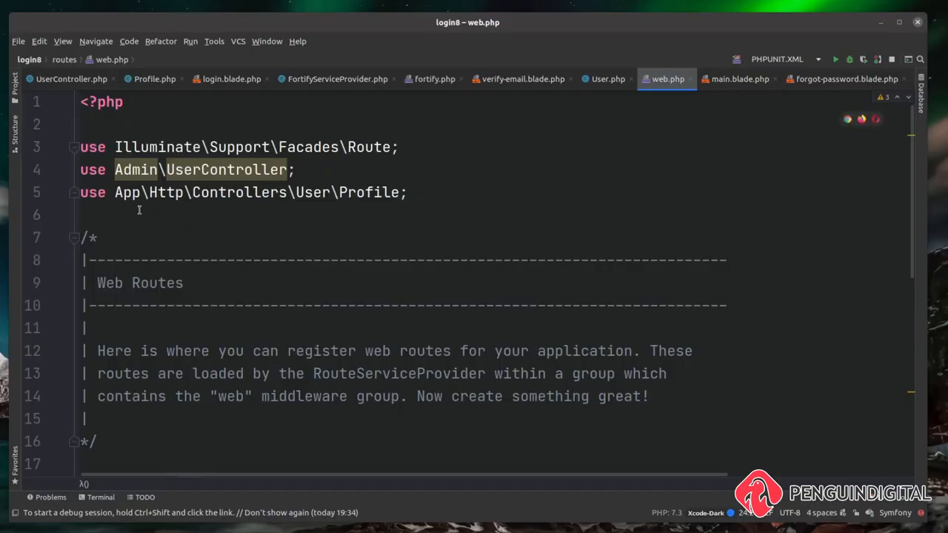
{"action": "mouse_move", "coordinate": [253, 190]}
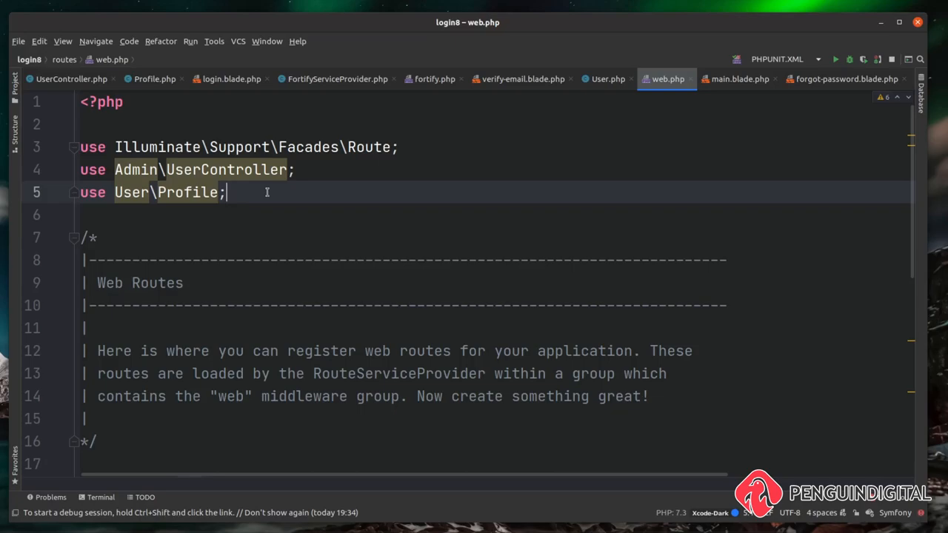
{"action": "mouse_move", "coordinate": [207, 236]}
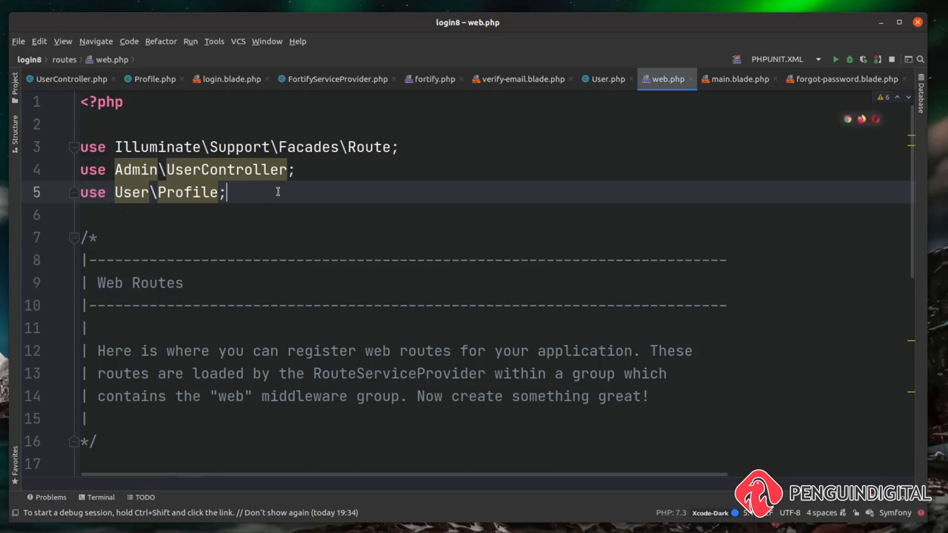
{"action": "scroll", "scroll_direction": "down", "scroll_amount": 3}
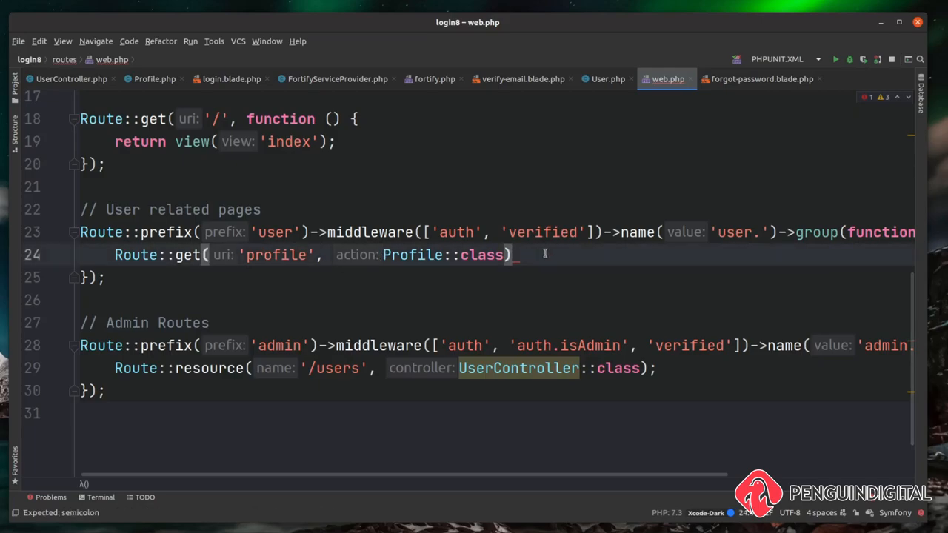
{"action": "type", "text": "->name('profile');"}
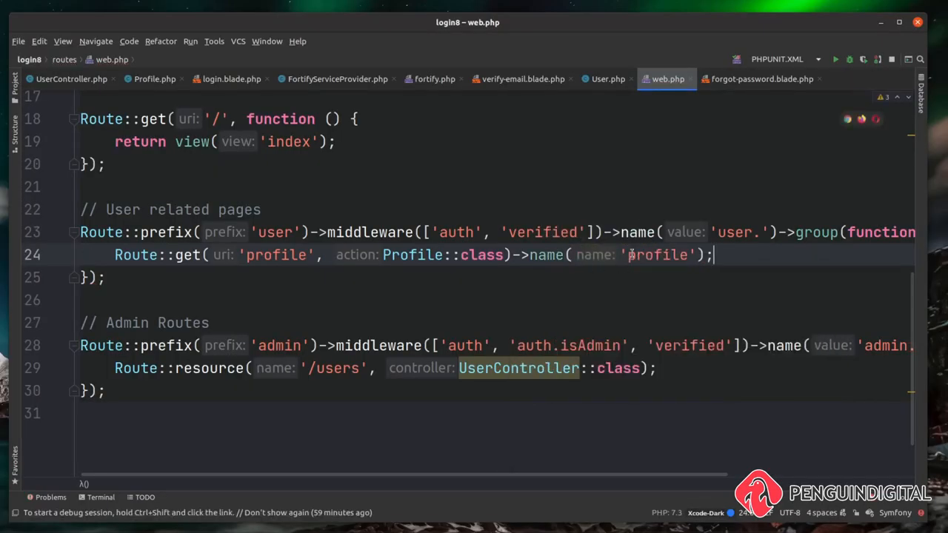
{"action": "mouse_move", "coordinate": [680, 269]}
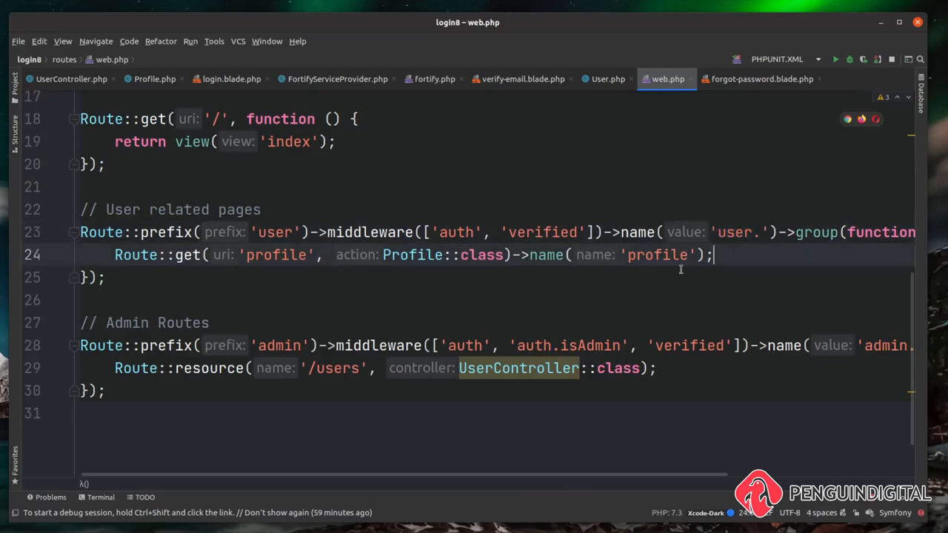
{"action": "double_click", "coordinate": [275, 255]}
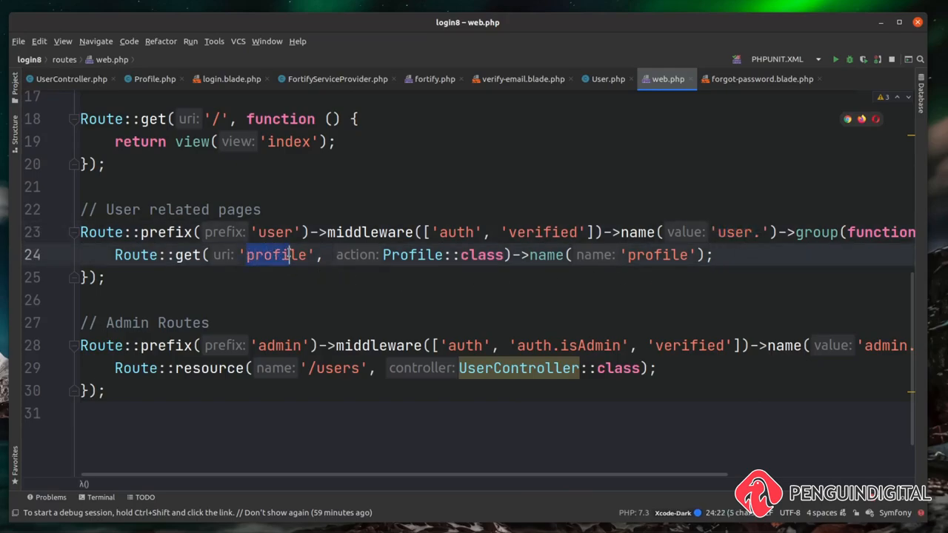
{"action": "double_click", "coordinate": [273, 231]}
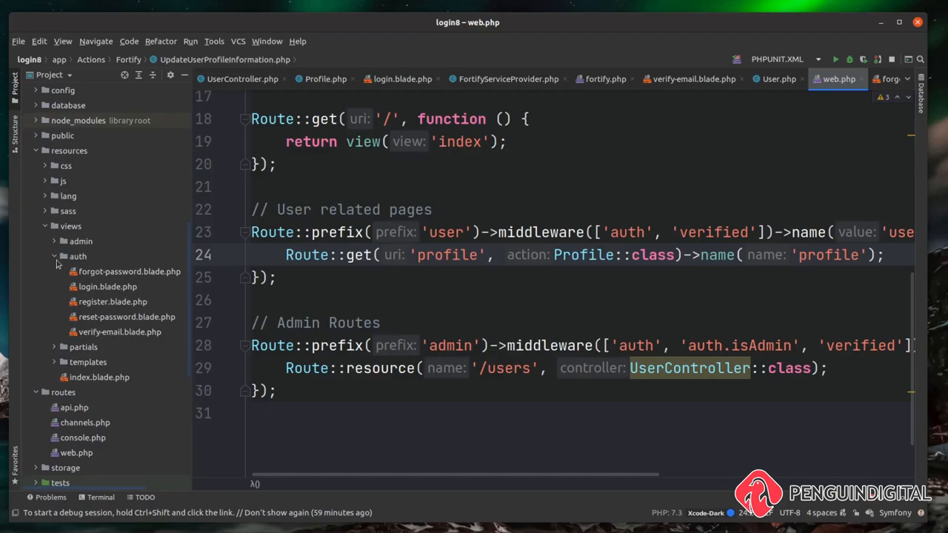
- In main.blade.php, change the Home navbar link to Profile with href route('user.profile')
{"action": "left_click", "coordinate": [54, 256]}
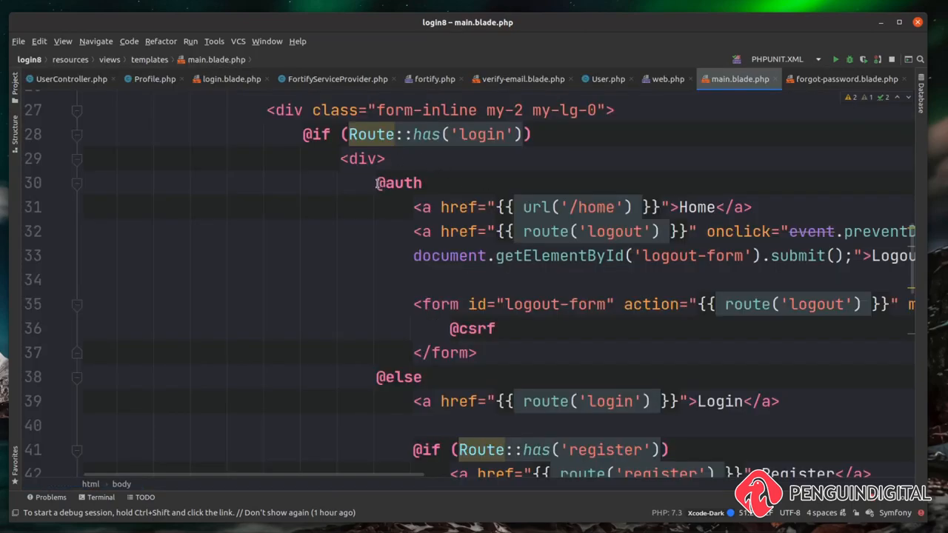
{"action": "scroll", "scroll_direction": "down", "scroll_amount": 3}
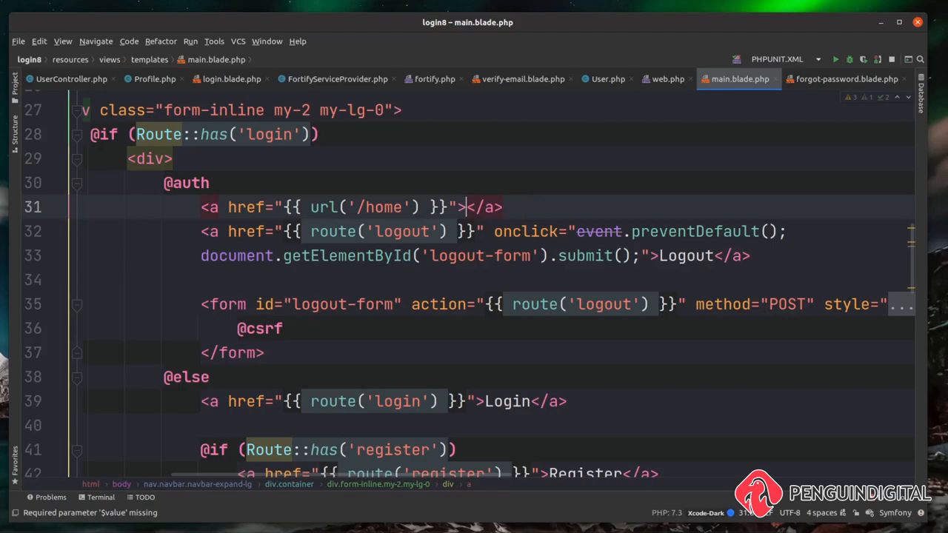
{"action": "type", "text": "Profile"}
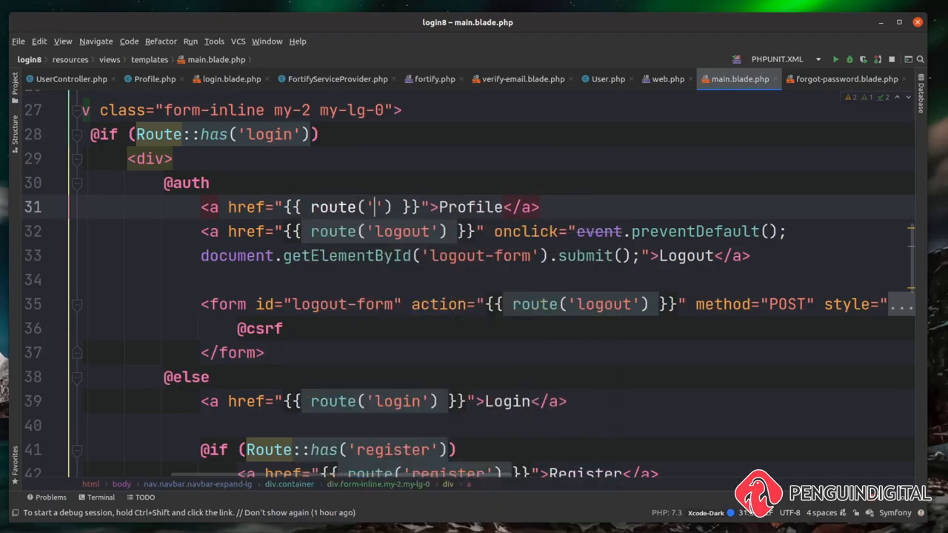
{"action": "type", "text": "use"}
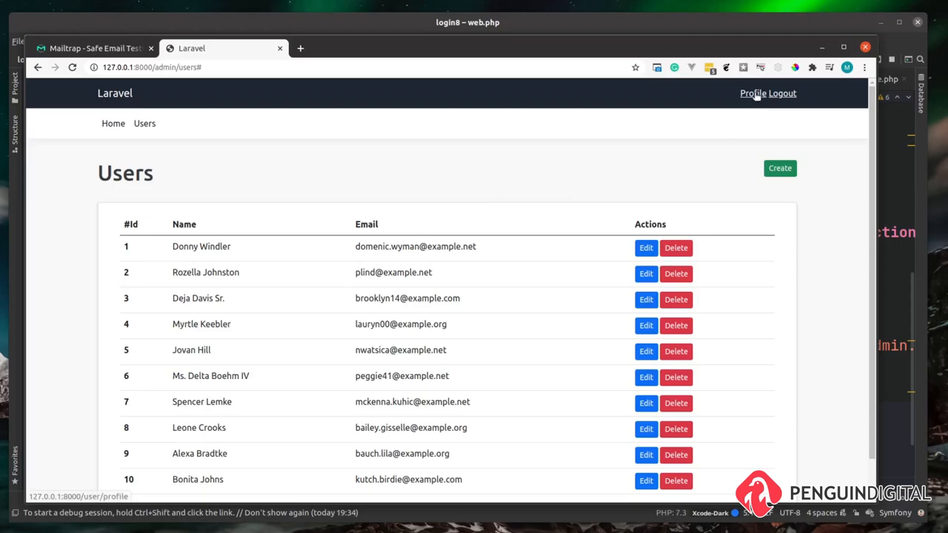
- Follow the navbar Profile link to /user/profile, revealing the view-not-found exception
{"action": "left_click", "coordinate": [753, 92]}
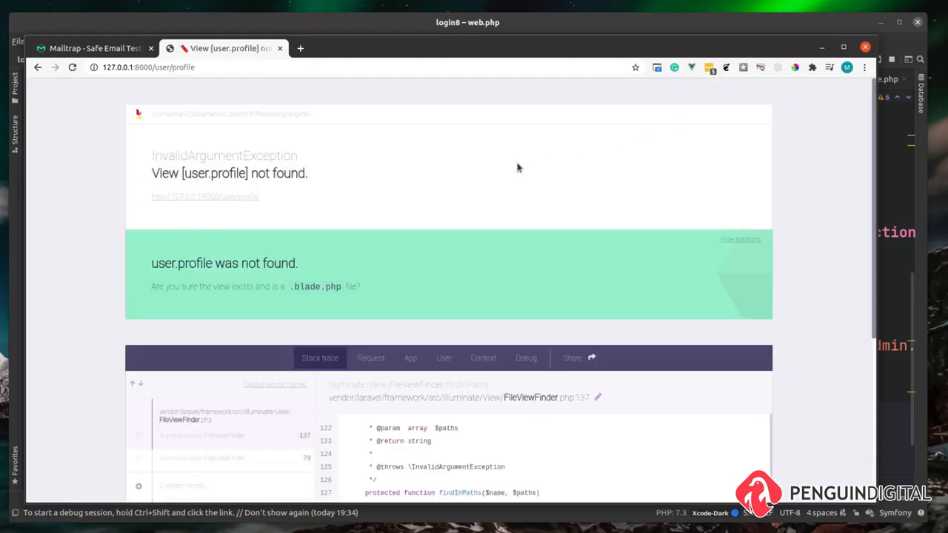
{"action": "mouse_move", "coordinate": [215, 193]}
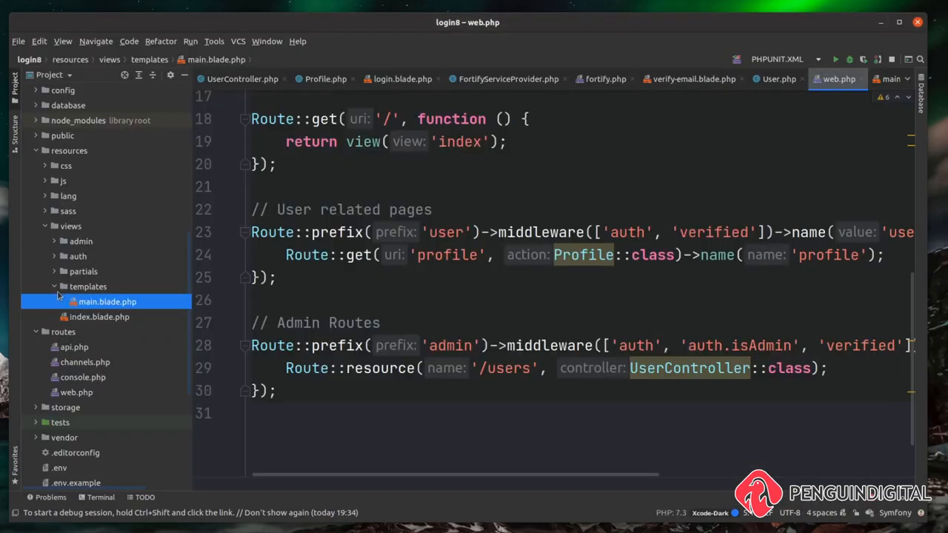
- Copy the auth register.blade.php view into a user views folder and retitle its heading Update profile
{"action": "right_click", "coordinate": [106, 302]}
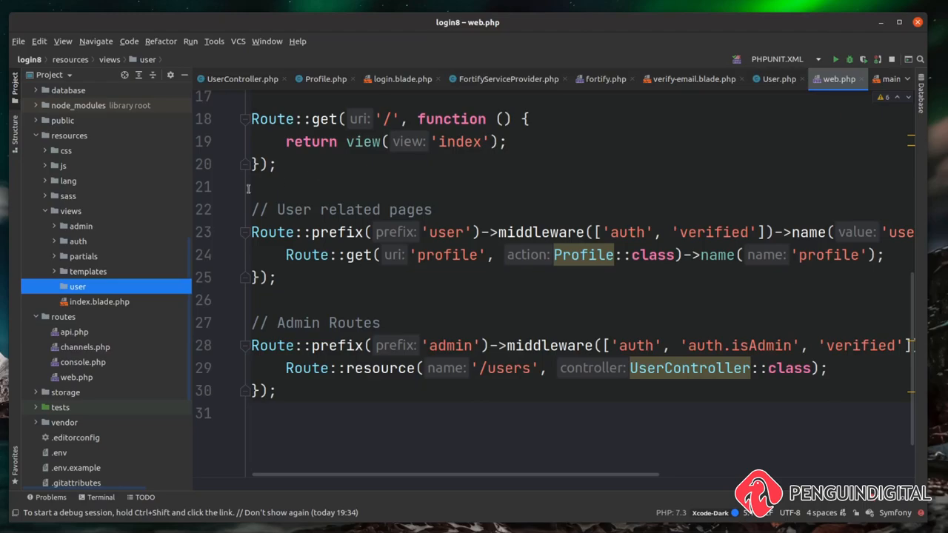
{"action": "left_click", "coordinate": [77, 240]}
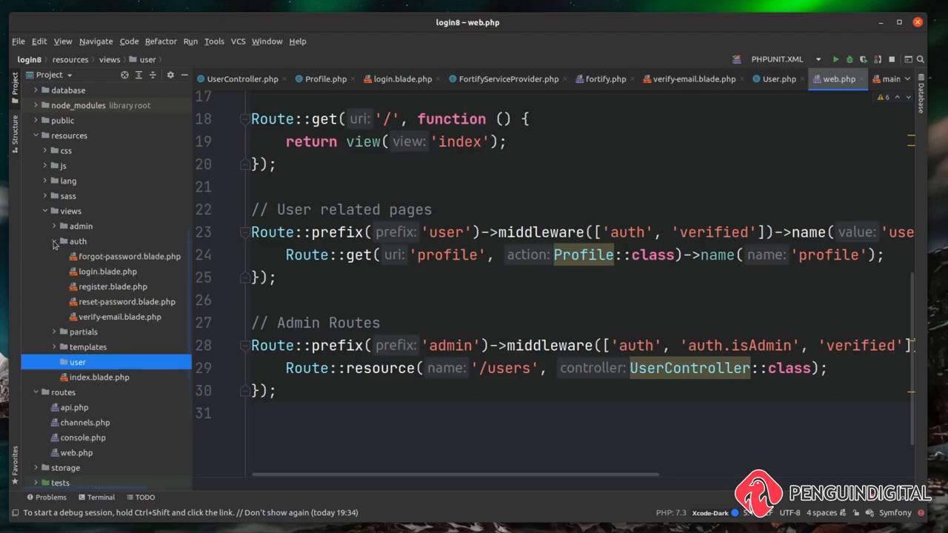
{"action": "mouse_move", "coordinate": [106, 289]}
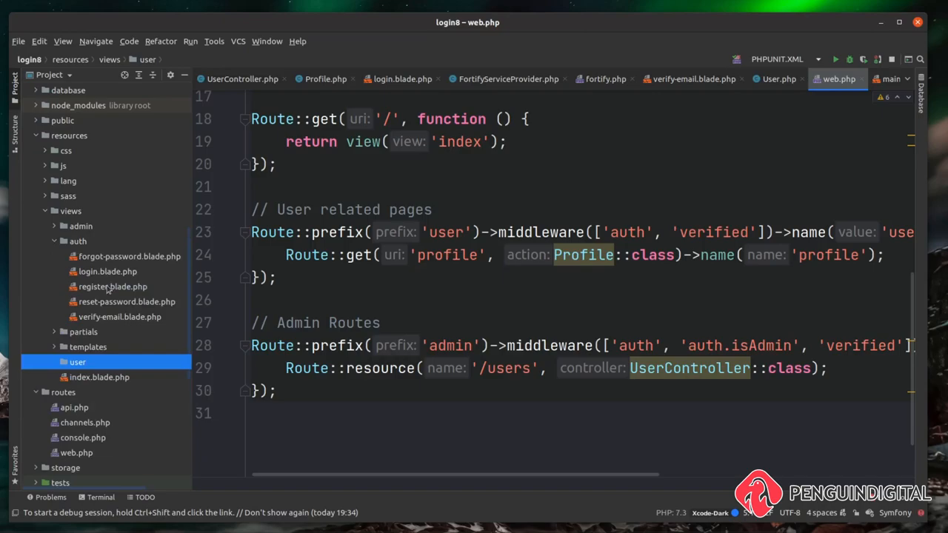
{"action": "left_click", "coordinate": [112, 287]}
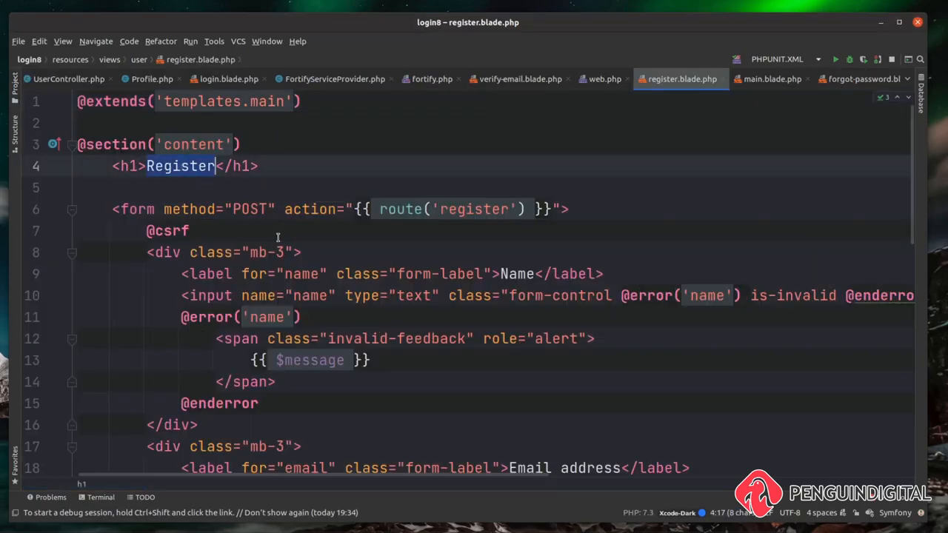
{"action": "type", "text": "Update profile"}
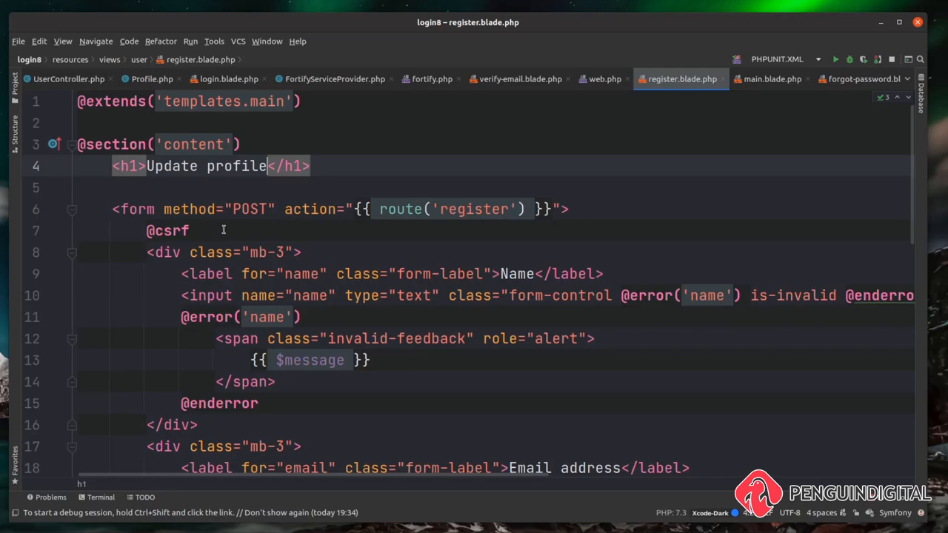
{"action": "mouse_move", "coordinate": [266, 370]}
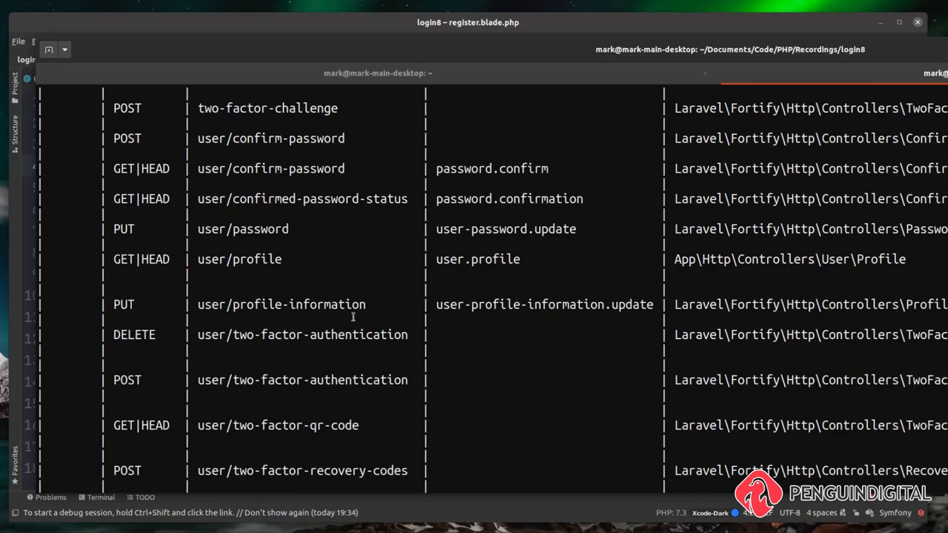
- Select and copy the user-profile-information.update route name from the route:list output
{"action": "double_click", "coordinate": [456, 305]}
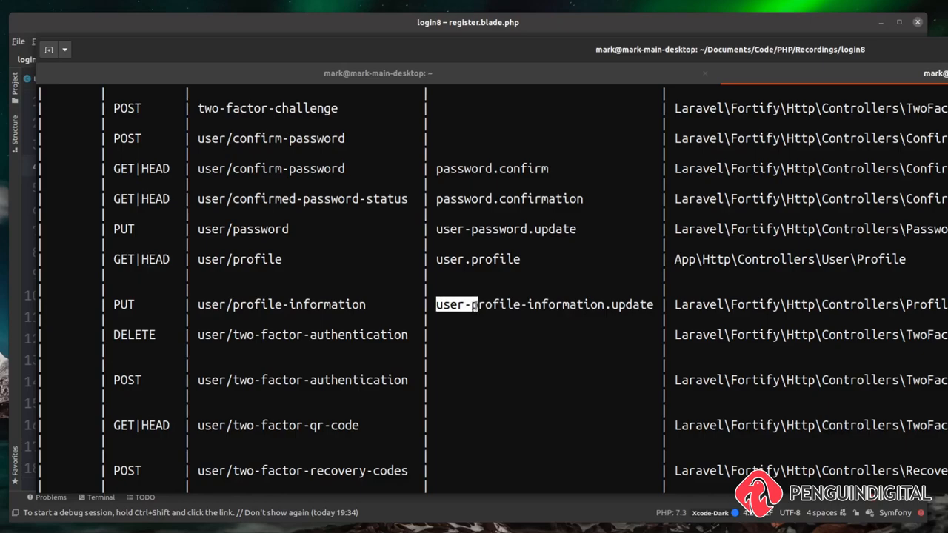
{"action": "left_click_drag", "start_coordinate": [476, 305], "coordinate": [634, 305]}
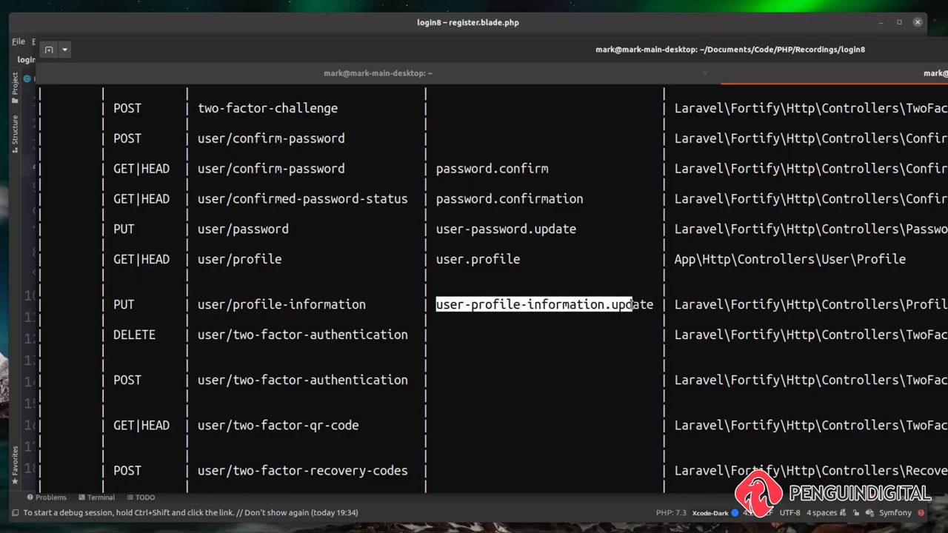
{"action": "right_click", "coordinate": [637, 305]}
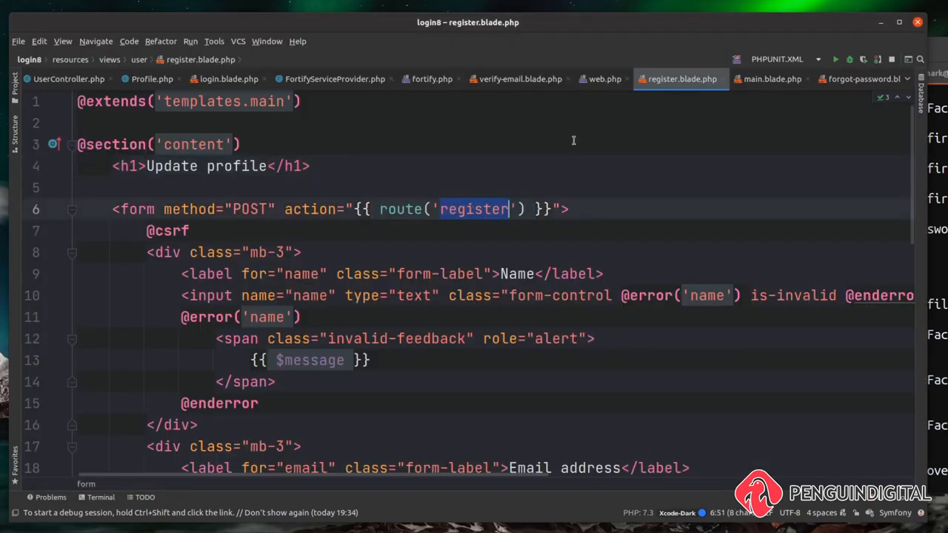
{"action": "type", "text": "user-profile-information.update"}
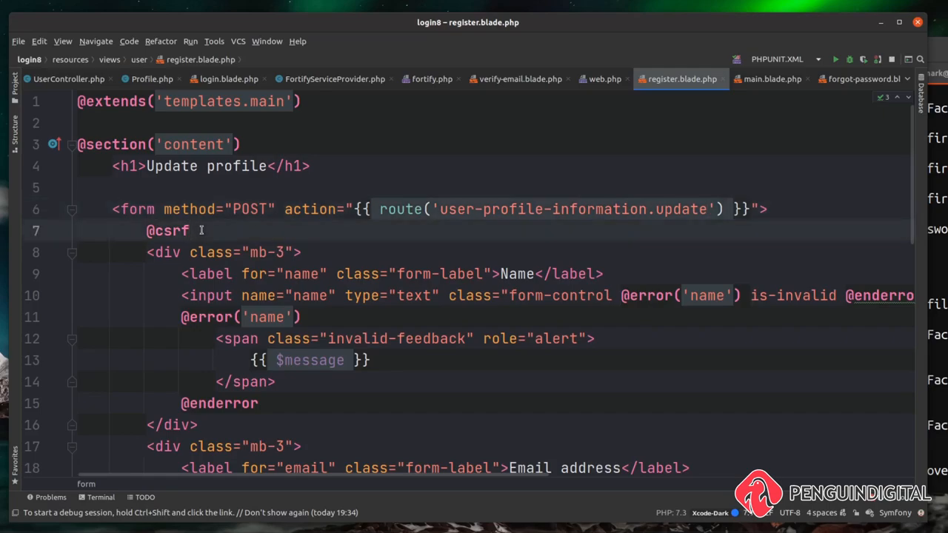
{"action": "type", "text": "@method("}
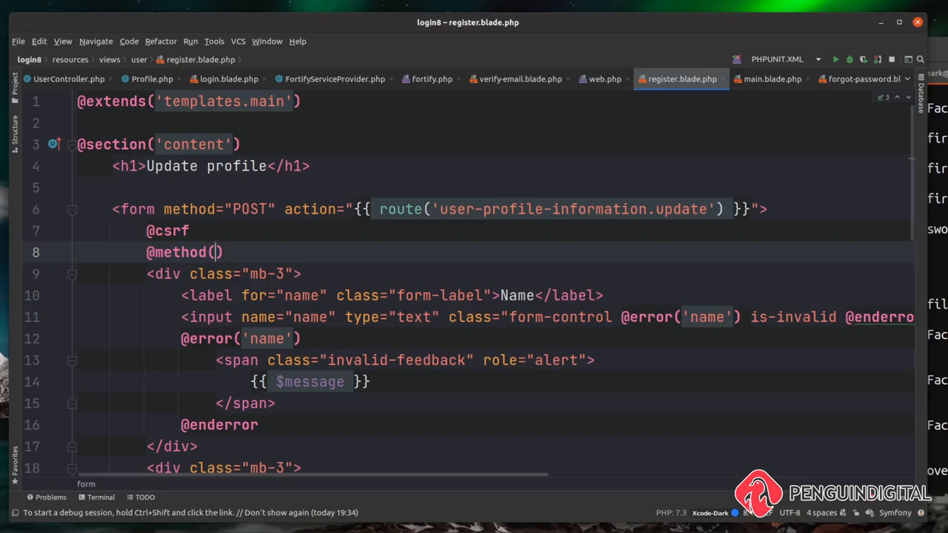
{"action": "type", "text": "\"PUT\""}
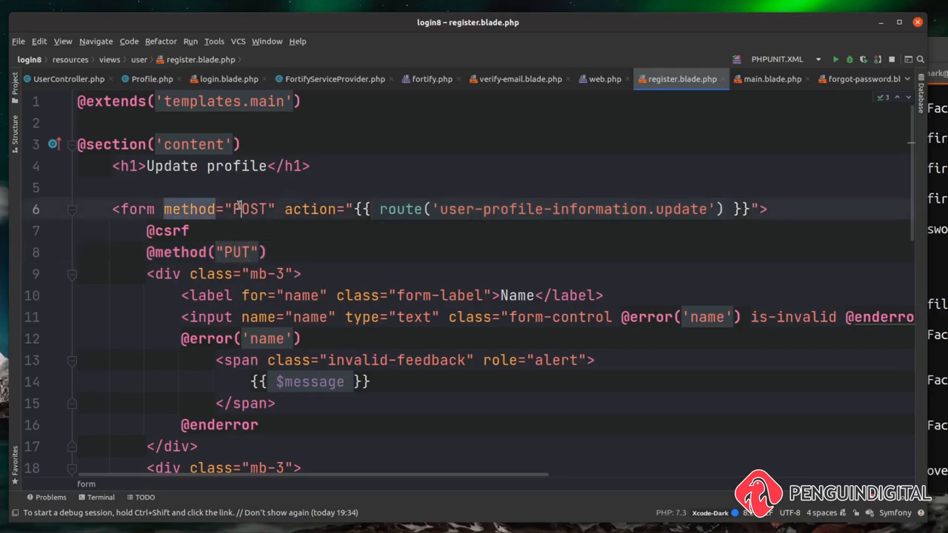
{"action": "scroll", "scroll_direction": "down", "scroll_amount": 3}
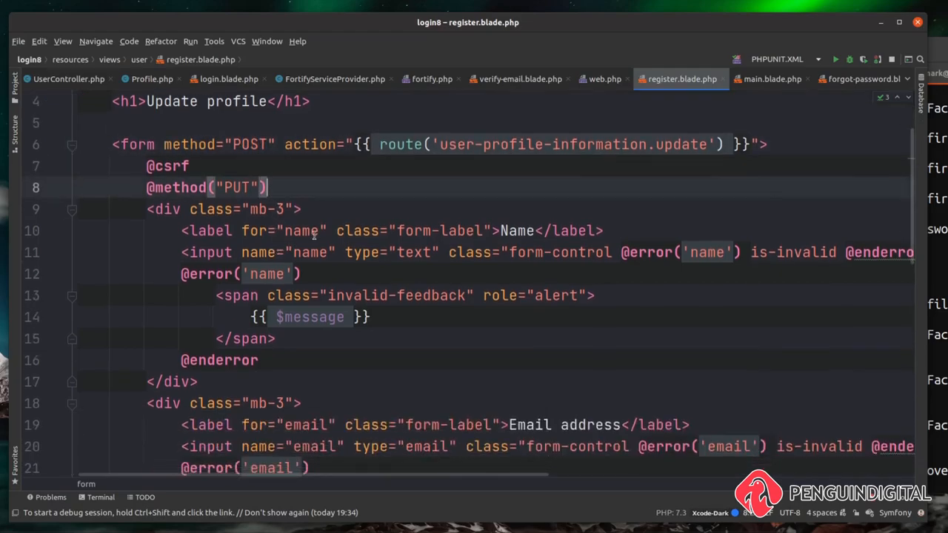
{"action": "scroll", "scroll_direction": "down", "scroll_amount": 3}
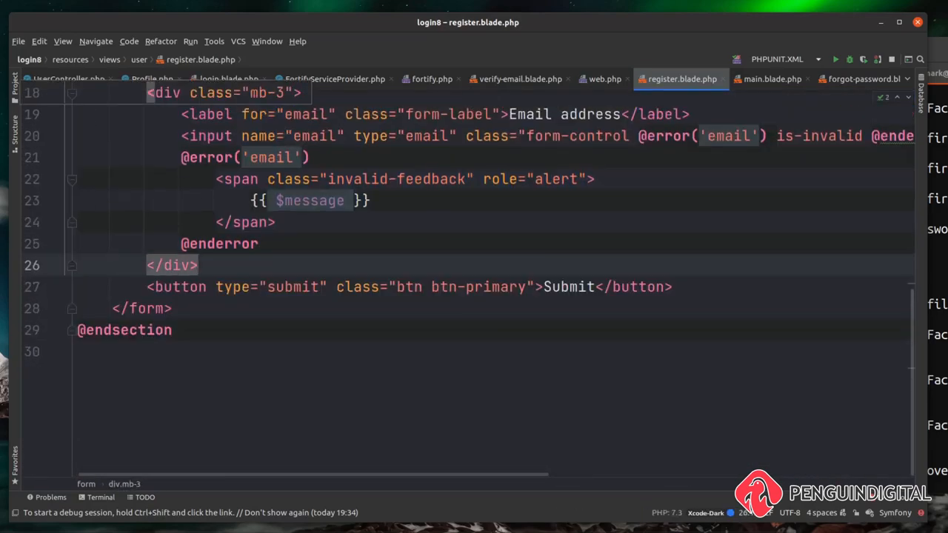
{"action": "left_click", "coordinate": [200, 265]}
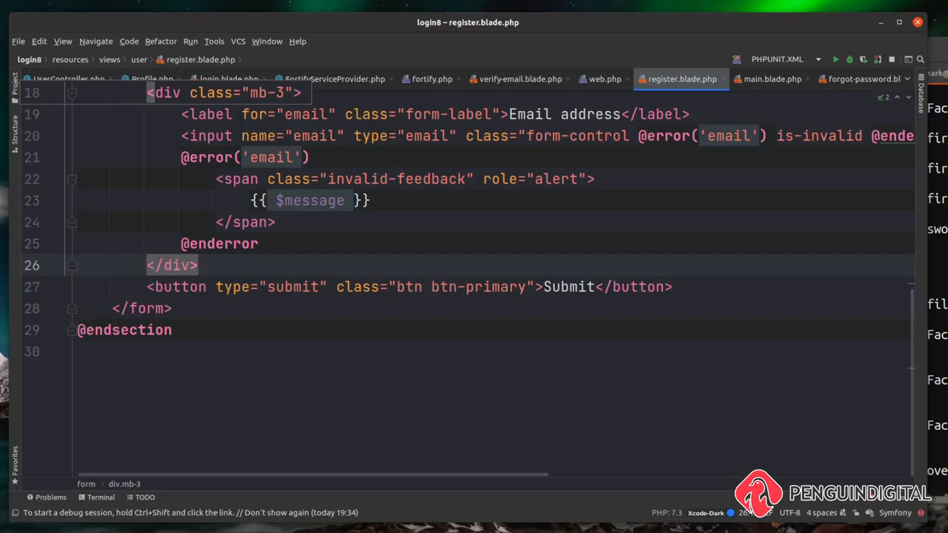
{"action": "left_click", "coordinate": [650, 80]}
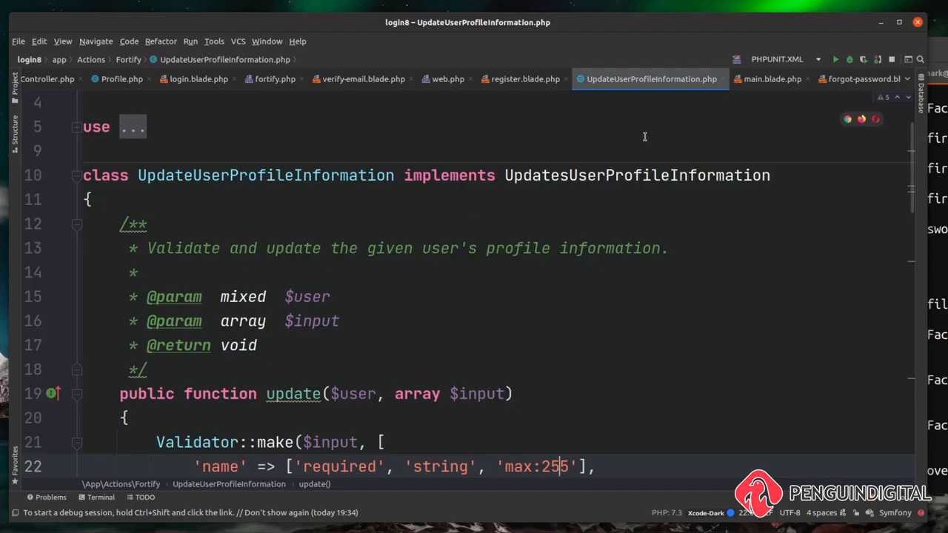
- Review the forceFill lines saving name and email in update(), then return to register.blade.php
{"action": "scroll", "scroll_direction": "down", "scroll_amount": 3}
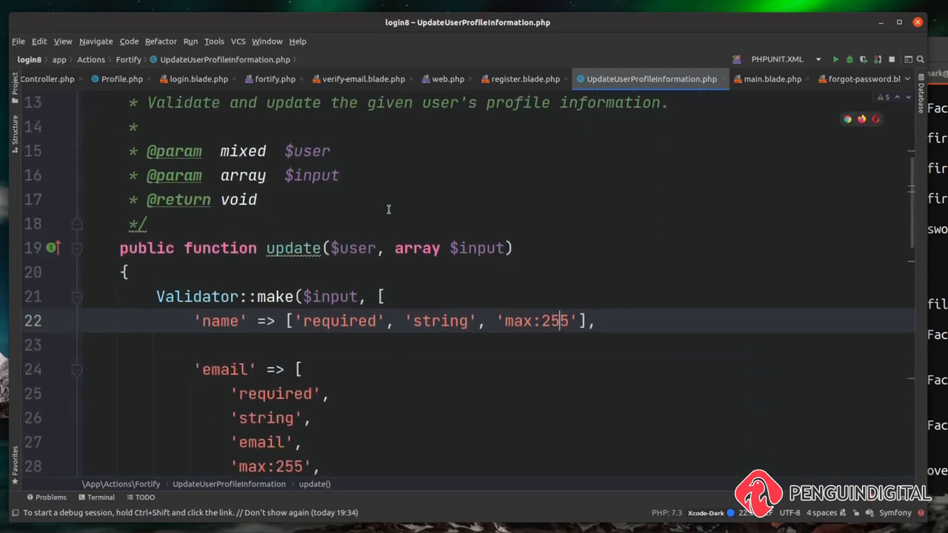
{"action": "scroll", "scroll_direction": "down", "scroll_amount": 3}
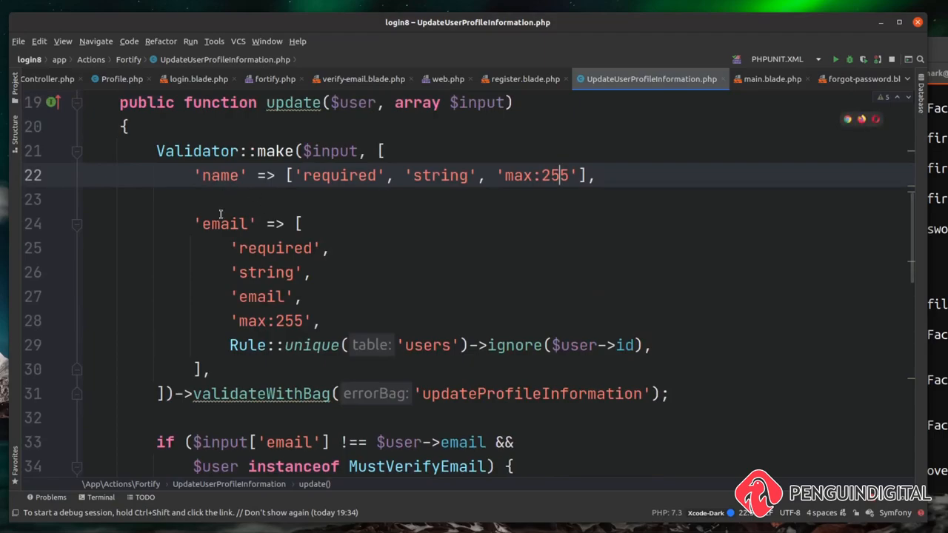
{"action": "scroll", "scroll_direction": "down", "scroll_amount": 3}
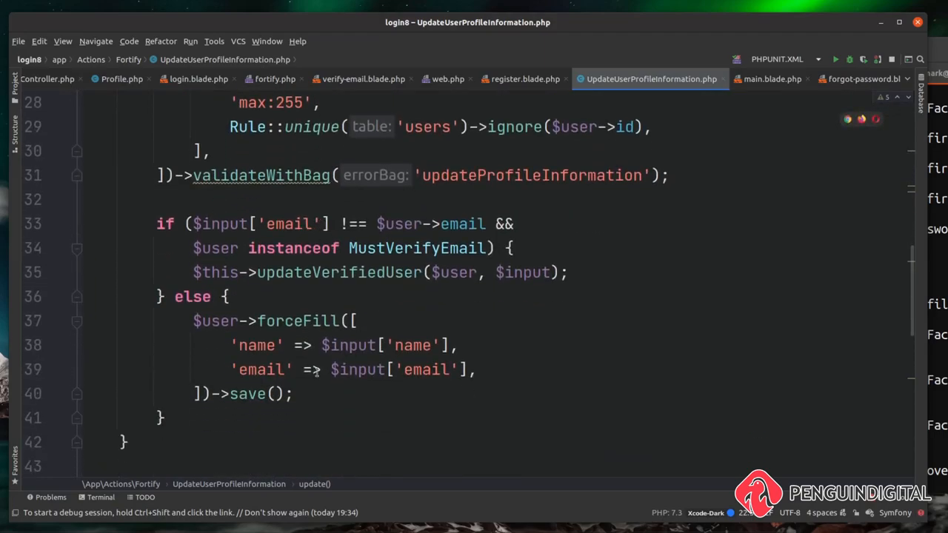
{"action": "left_click_drag", "start_coordinate": [231, 345], "coordinate": [479, 371]}
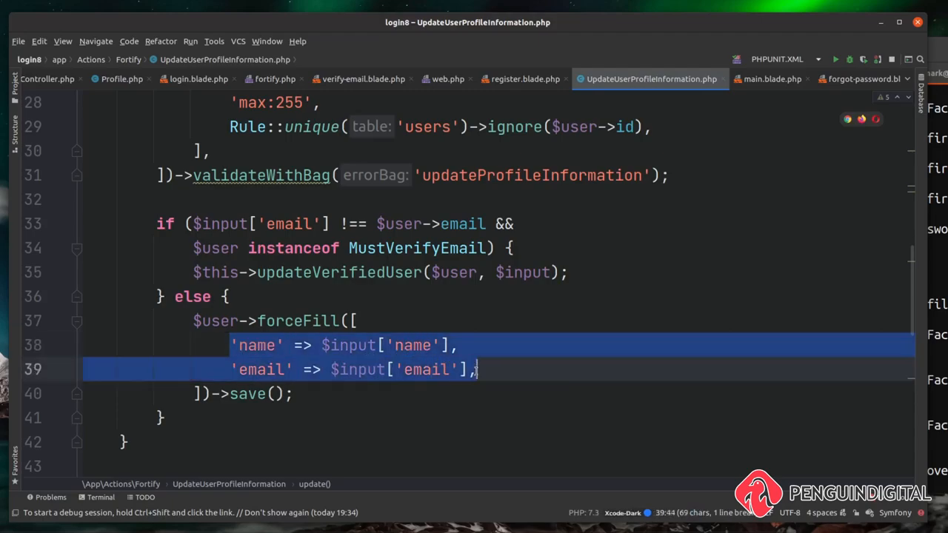
{"action": "left_click", "coordinate": [480, 370]}
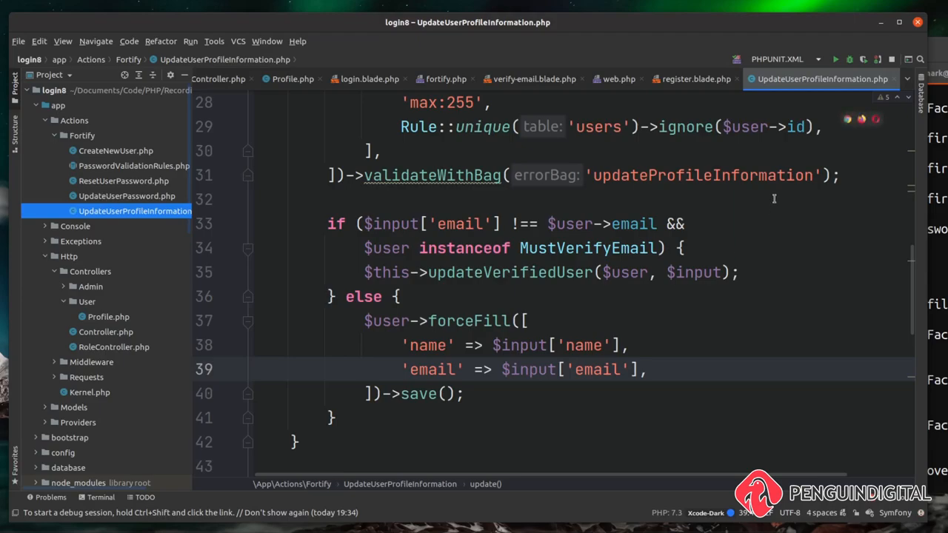
{"action": "left_click", "coordinate": [556, 78]}
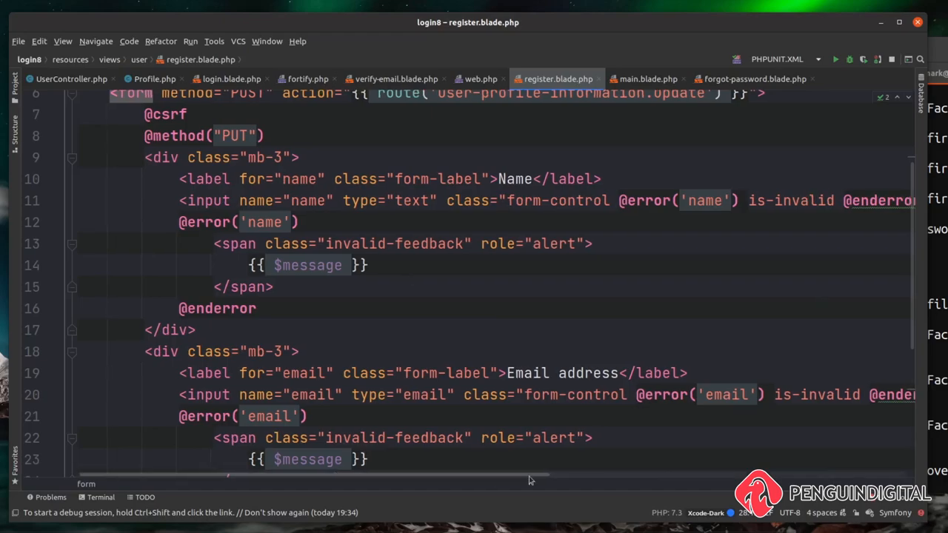
- Prefill the Name input value with auth()->user()->name instead of old('name')
{"action": "scroll", "scroll_direction": "right", "scroll_amount": 3}
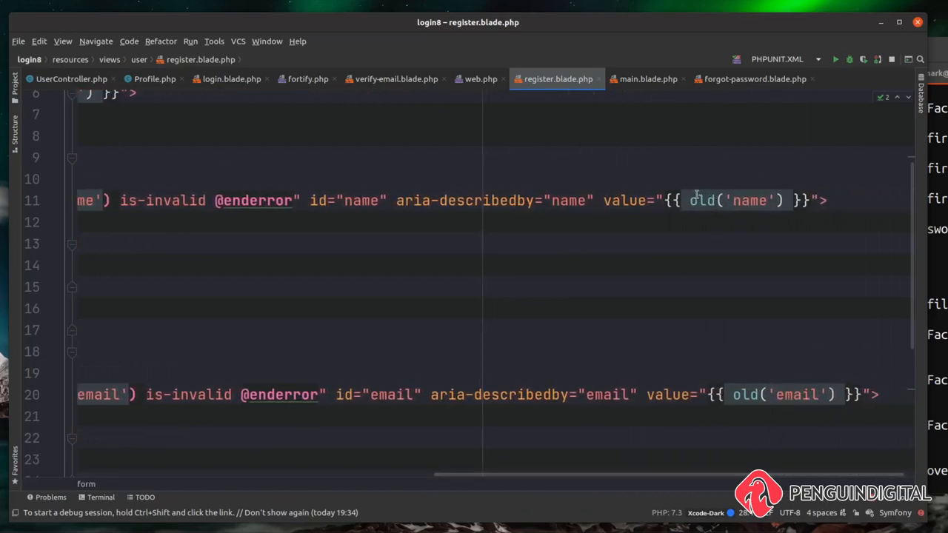
{"action": "double_click", "coordinate": [749, 200]}
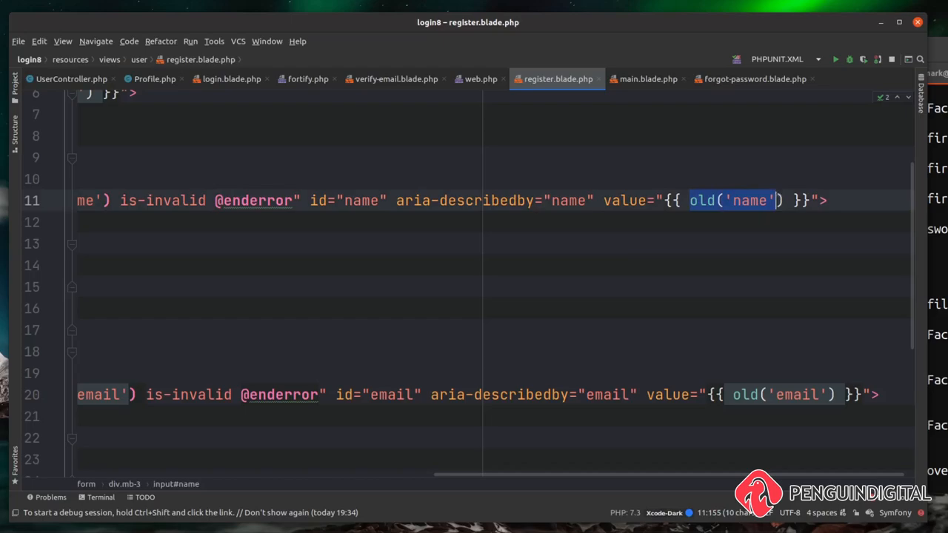
{"action": "type", "text": "auth()"}
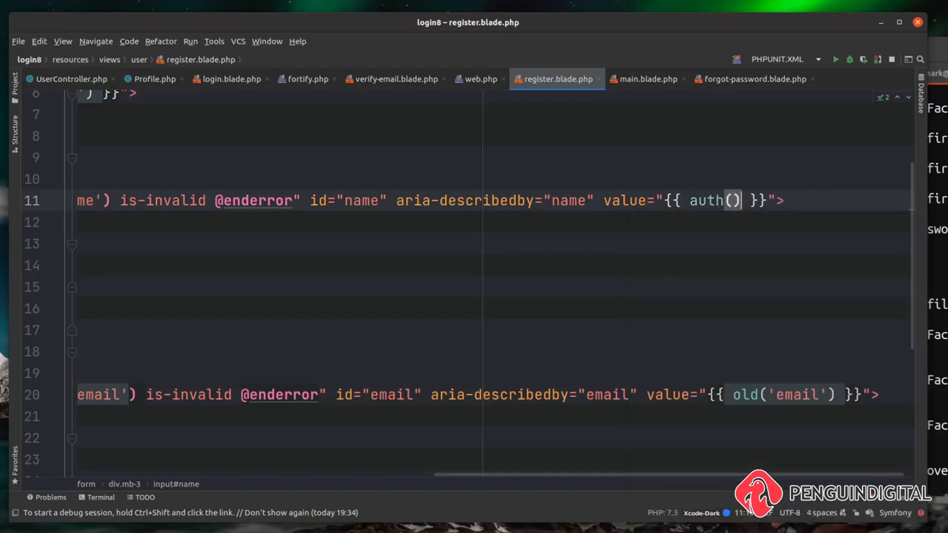
{"action": "type", "text": "->user()"}
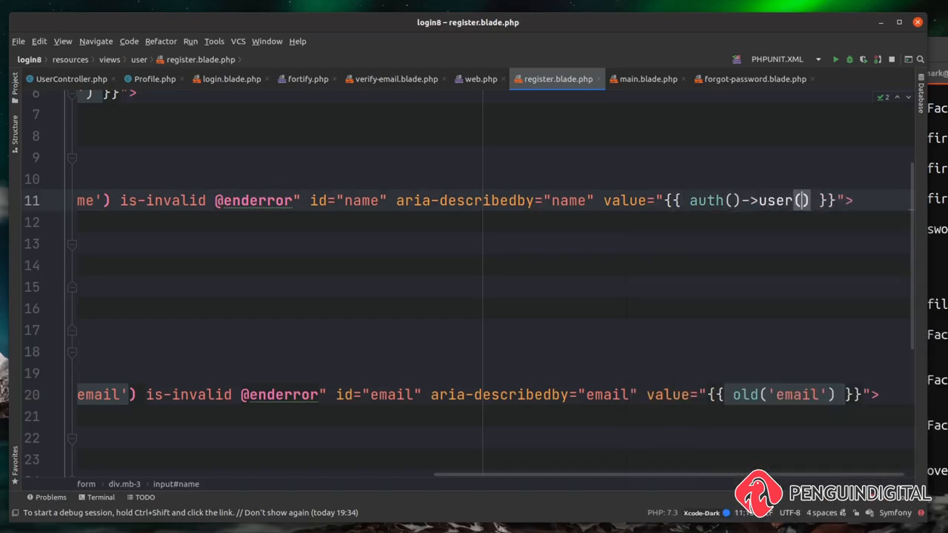
{"action": "type", "text": "->n"}
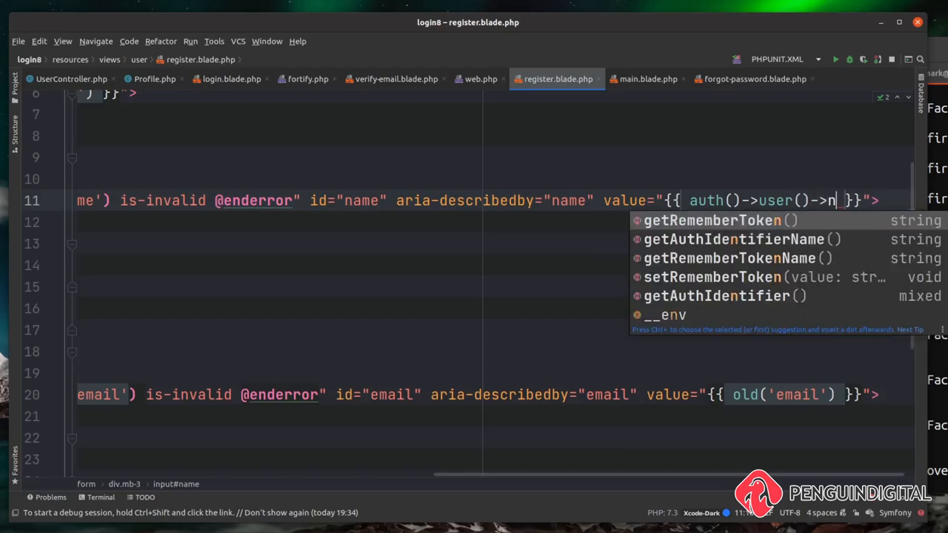
{"action": "type", "text": "ame"}
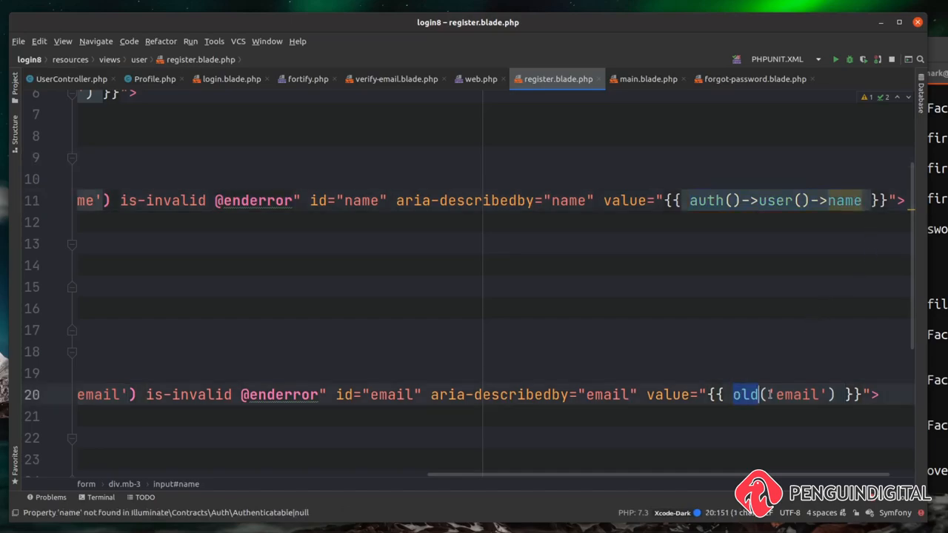
- Prefill the Email input value with auth()->user()->email instead of old('email')
{"action": "type", "text": "auth()->user()->name"}
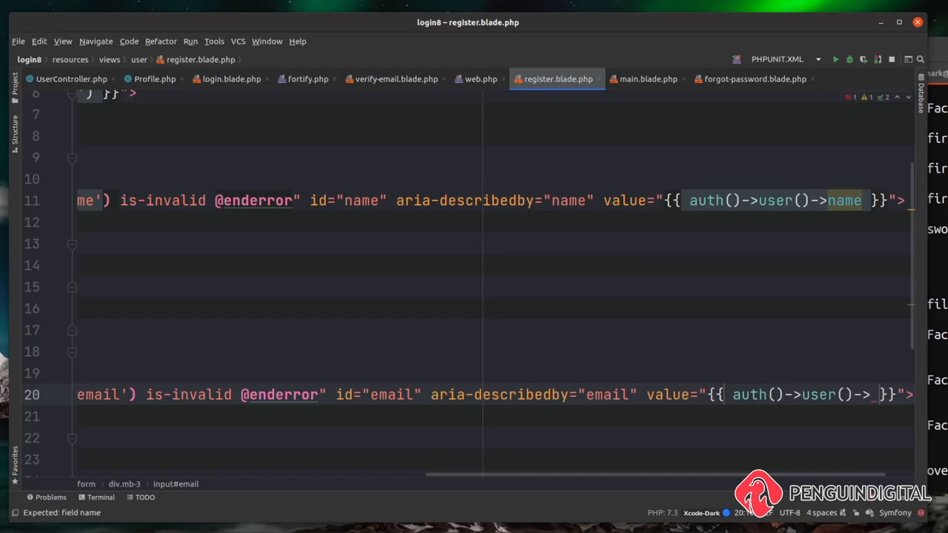
{"action": "type", "text": "email"}
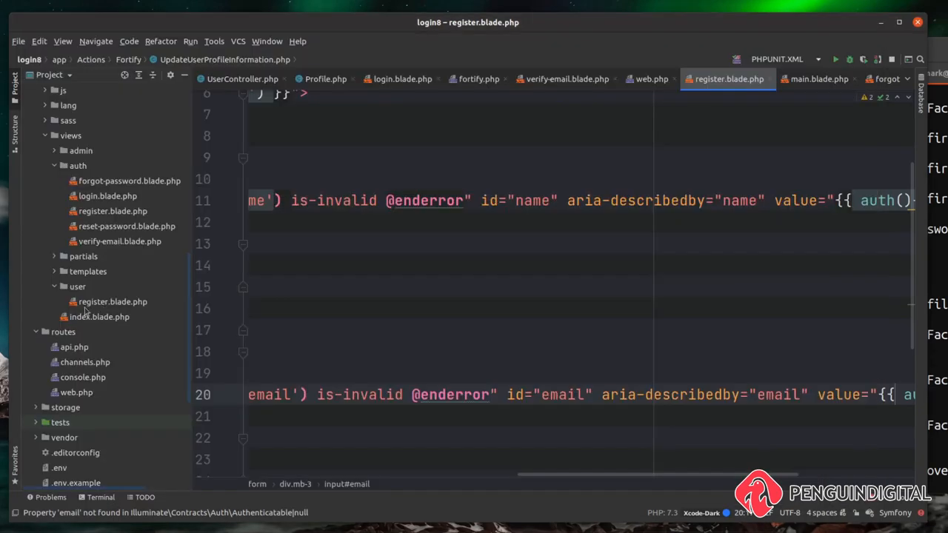
- Rename user/register.blade.php to profile.blade.php via Refactor > Rename
{"action": "right_click", "coordinate": [113, 302]}
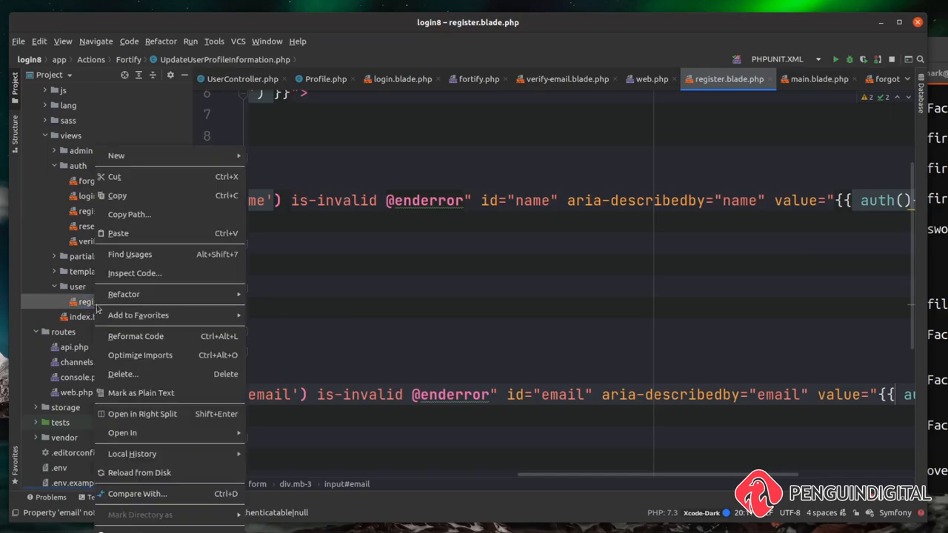
{"action": "left_click", "coordinate": [124, 293]}
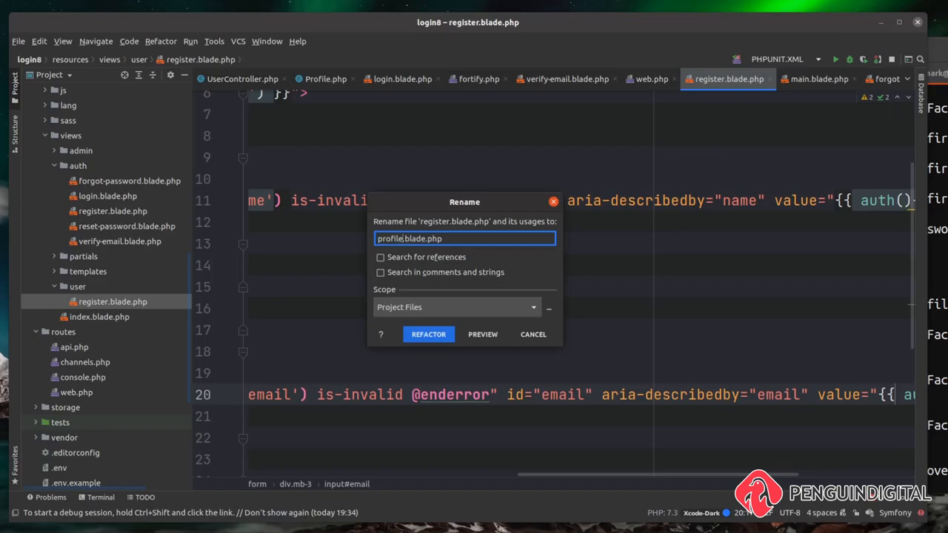
{"action": "left_click", "coordinate": [428, 335]}
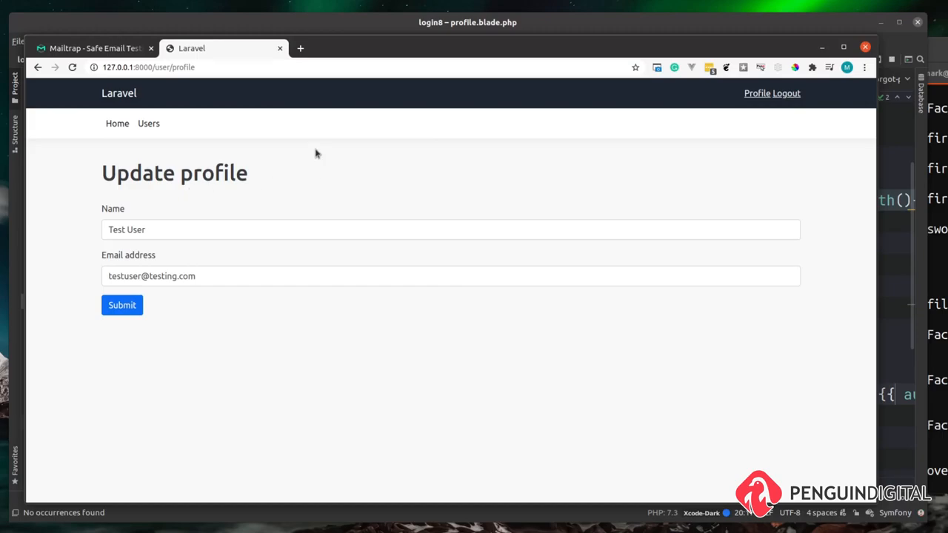
{"action": "mouse_move", "coordinate": [122, 225]}
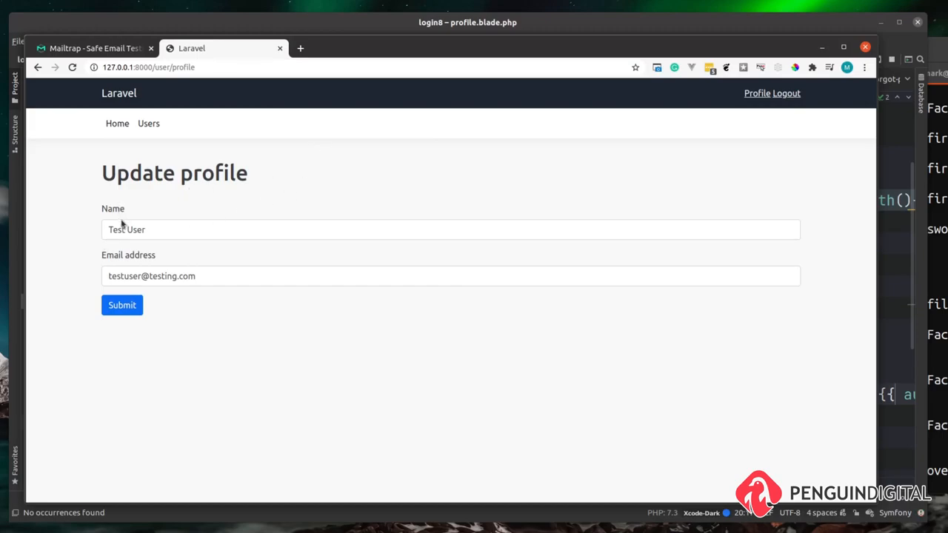
{"action": "mouse_move", "coordinate": [146, 265]}
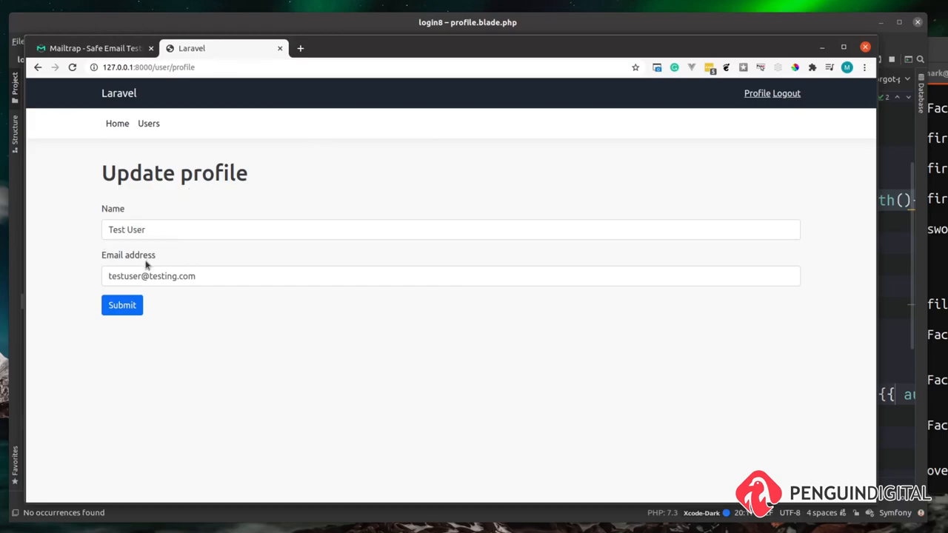
{"action": "mouse_move", "coordinate": [237, 246]}
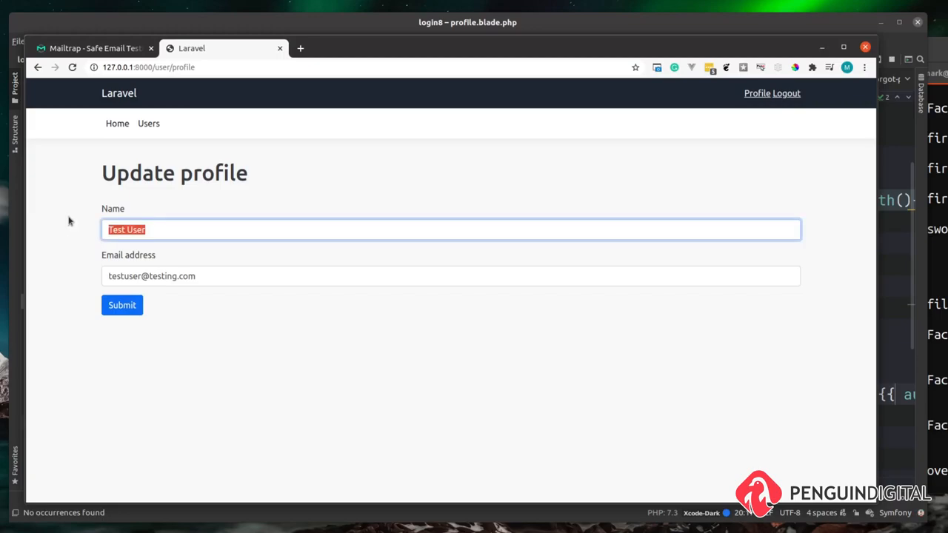
- Change the Name field to Mark and submit the Update profile form
{"action": "type", "text": "Mark"}
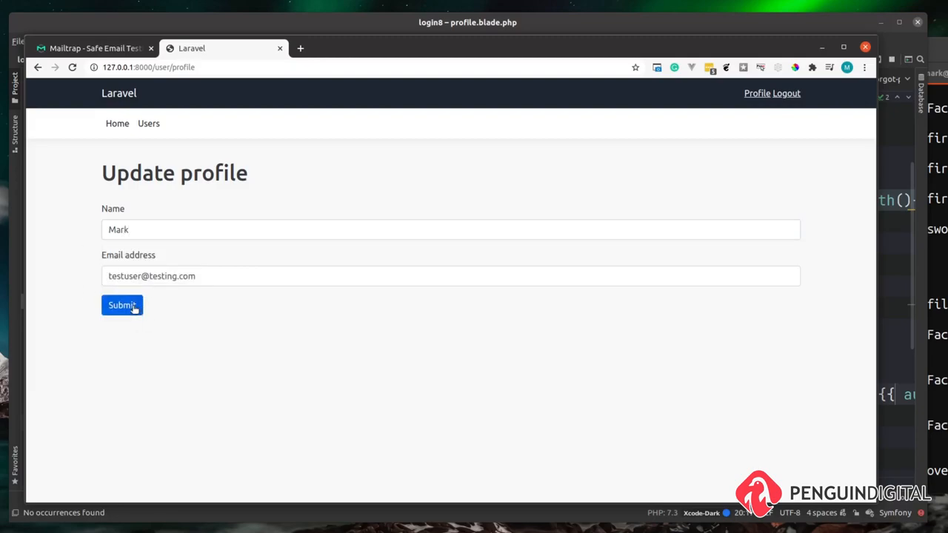
{"action": "left_click", "coordinate": [122, 305]}
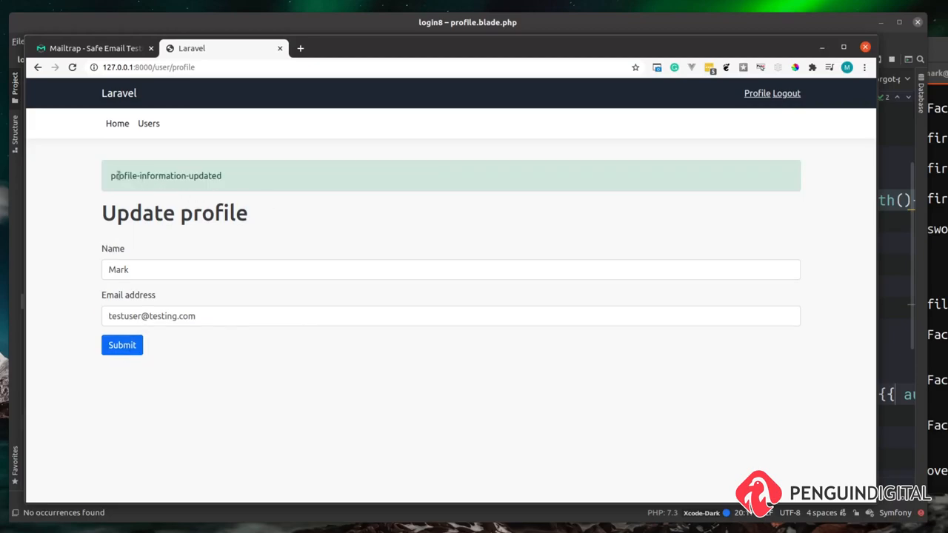
{"action": "mouse_move", "coordinate": [222, 206]}
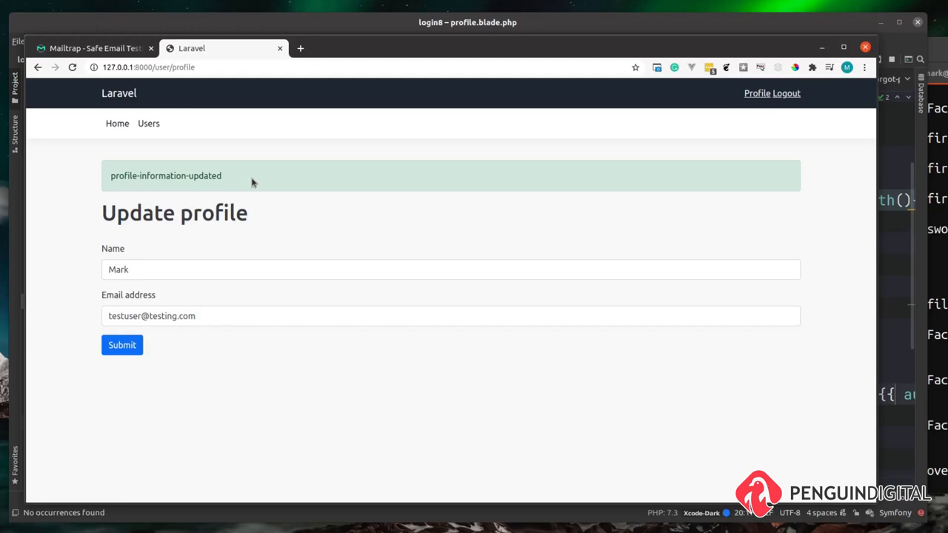
{"action": "mouse_move", "coordinate": [228, 174]}
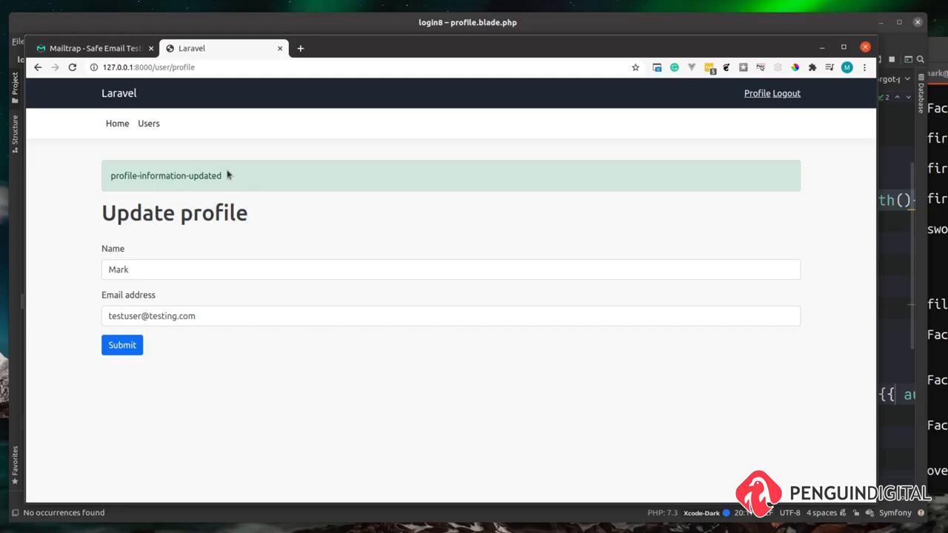
{"action": "mouse_move", "coordinate": [139, 269]}
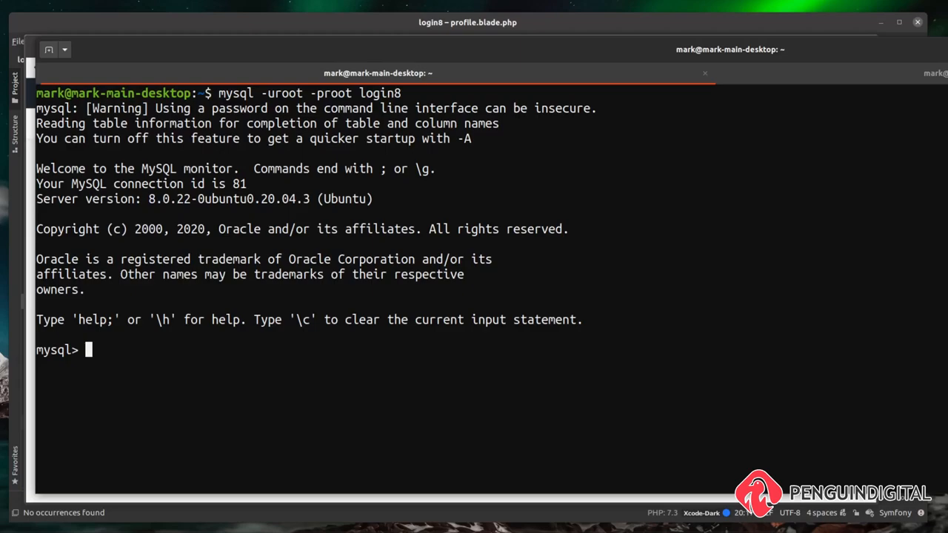
- Query SELECT * FROM users WHERE id = 190\G in mysql, then bring up the Penguin Digital YouTube channel
{"action": "type", "text": "SELECT *"}
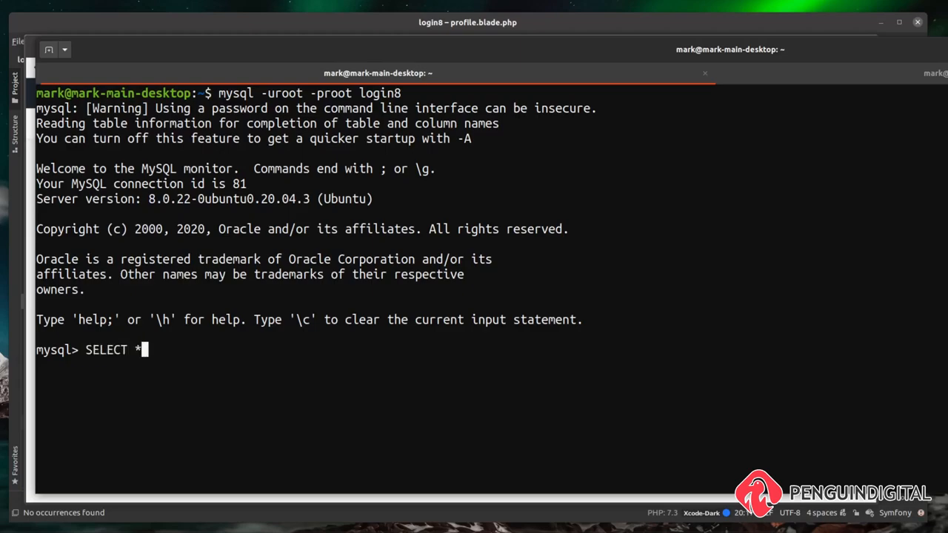
{"action": "type", "text": "FROM users"}
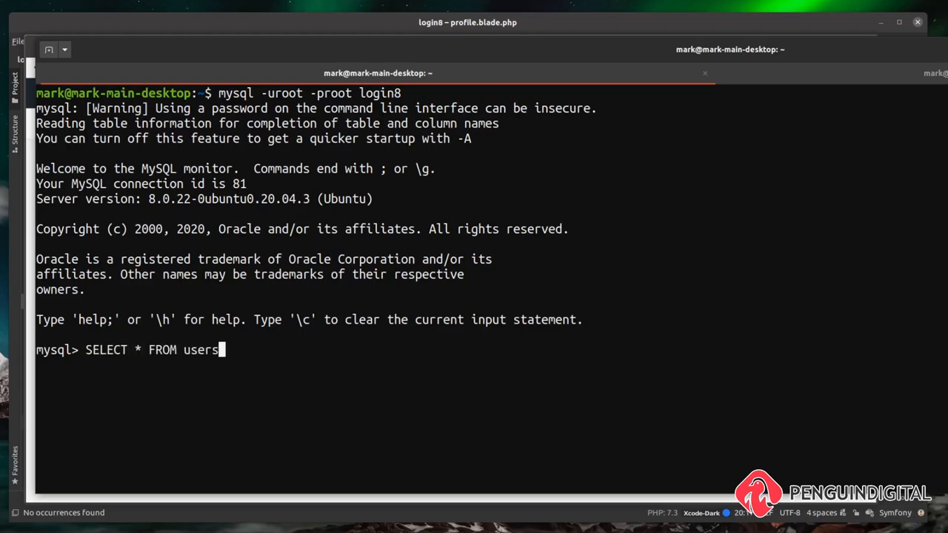
{"action": "type", "text": "WHERE id"}
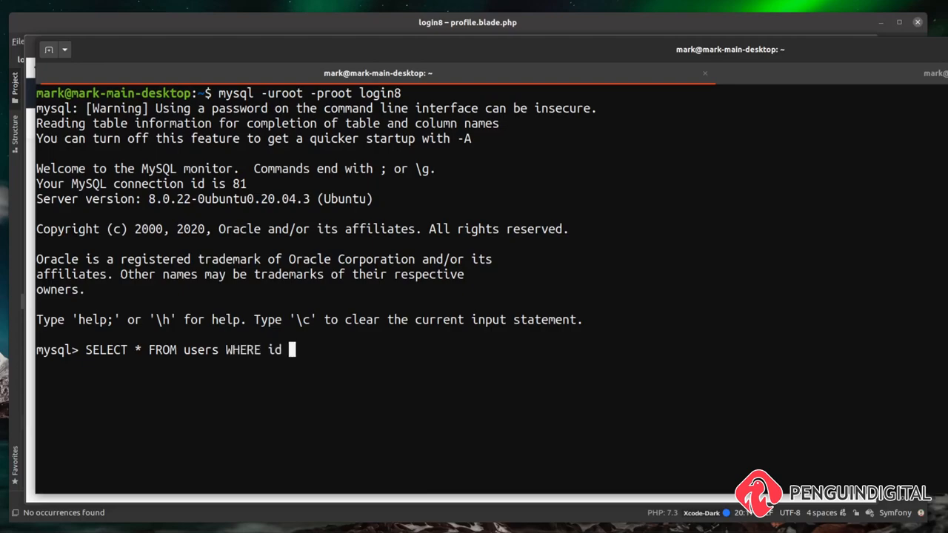
{"action": "type", "text": "= 190"}
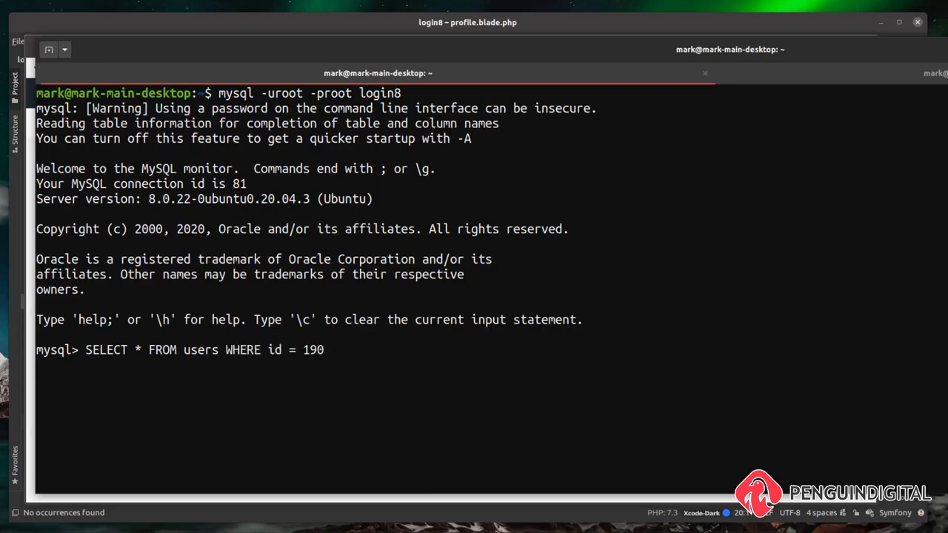
{"action": "type", "text": "\\G"}
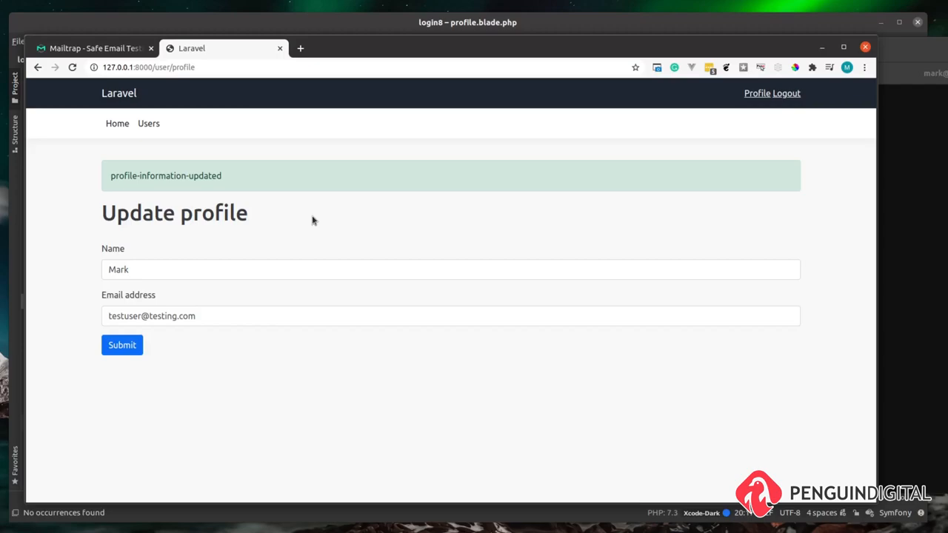
{"action": "left_click", "coordinate": [299, 47]}
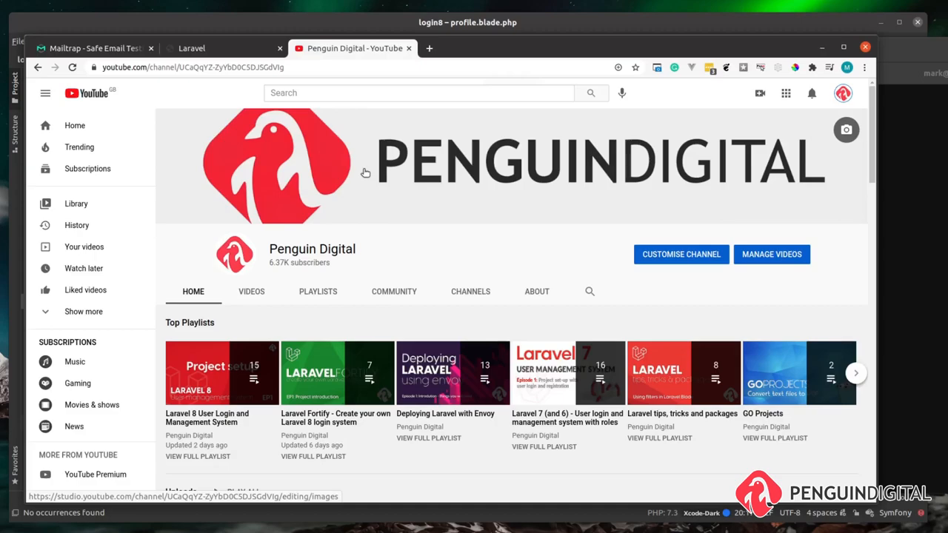